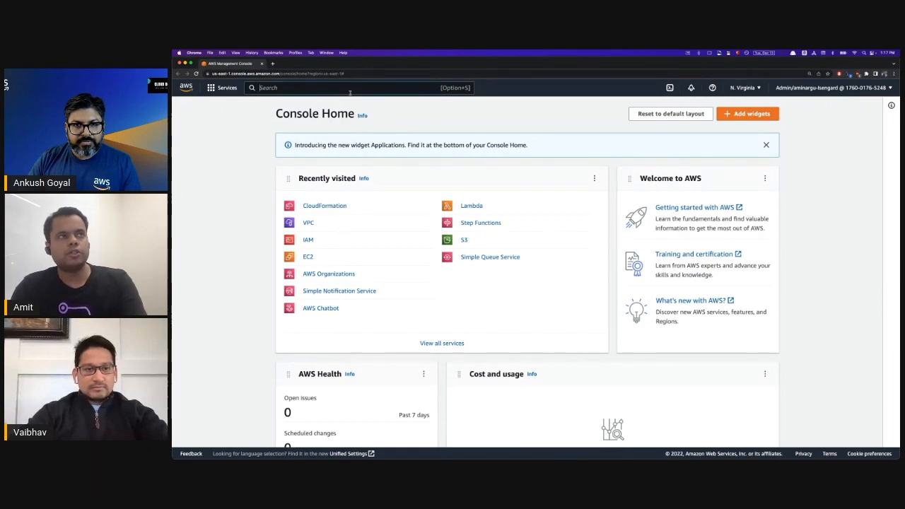
# Search 'reachability' and open VPC Reachability Analyzer to list its two saved paths.
pyautogui.write('reachability')
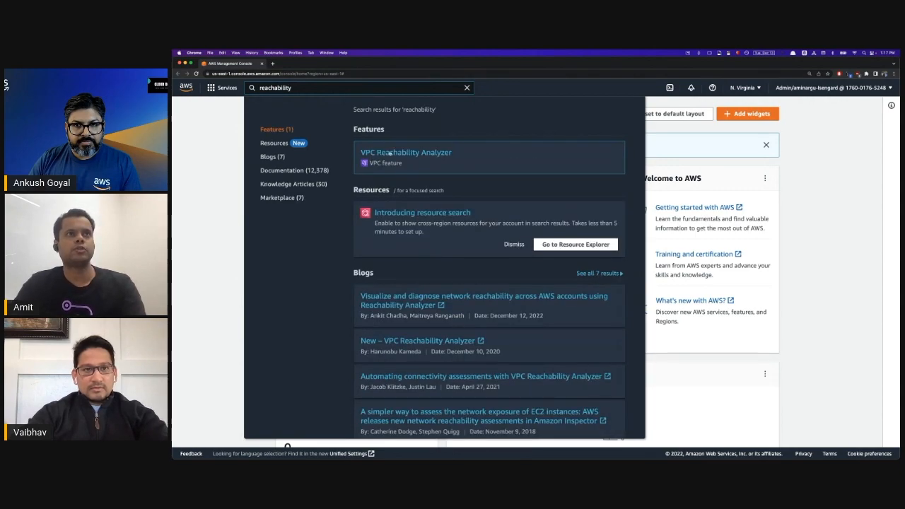
pyautogui.click(406, 152)
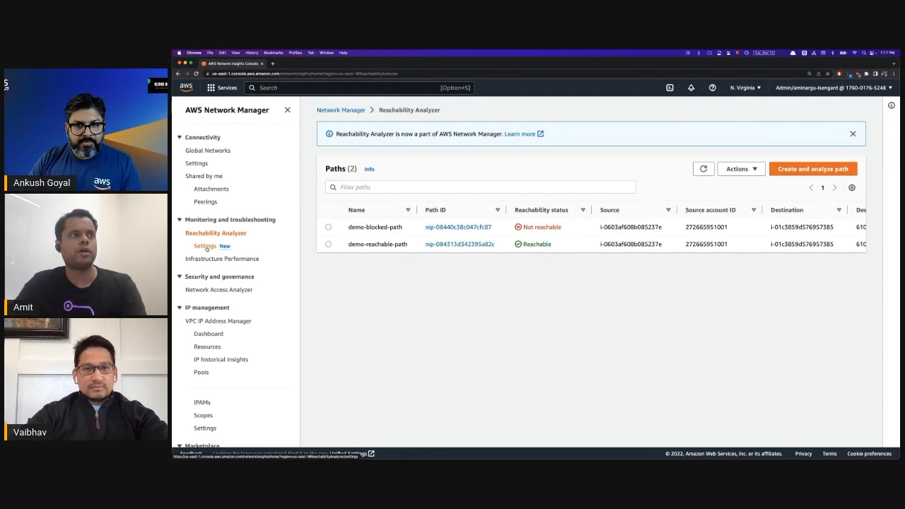
# Open the Reachability Analyzer Settings page with trusted access still off.
pyautogui.click(204, 245)
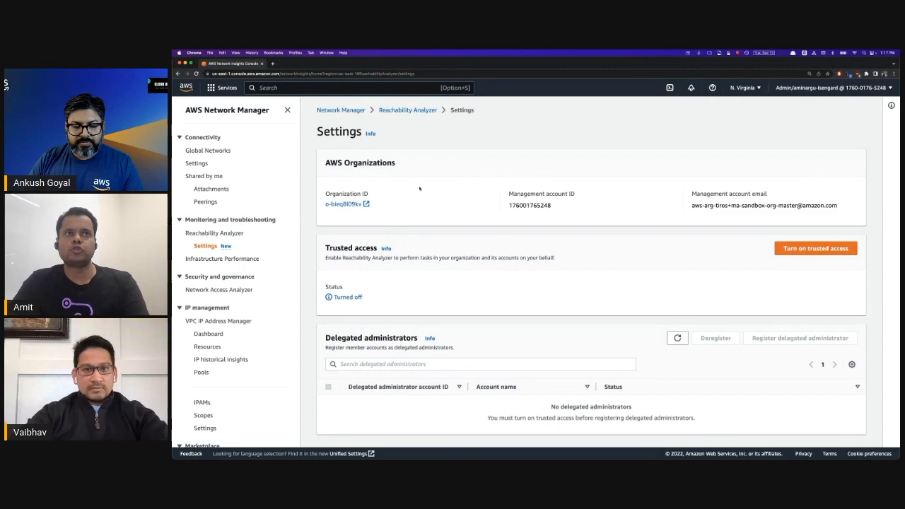
pyautogui.moveTo(351, 236)
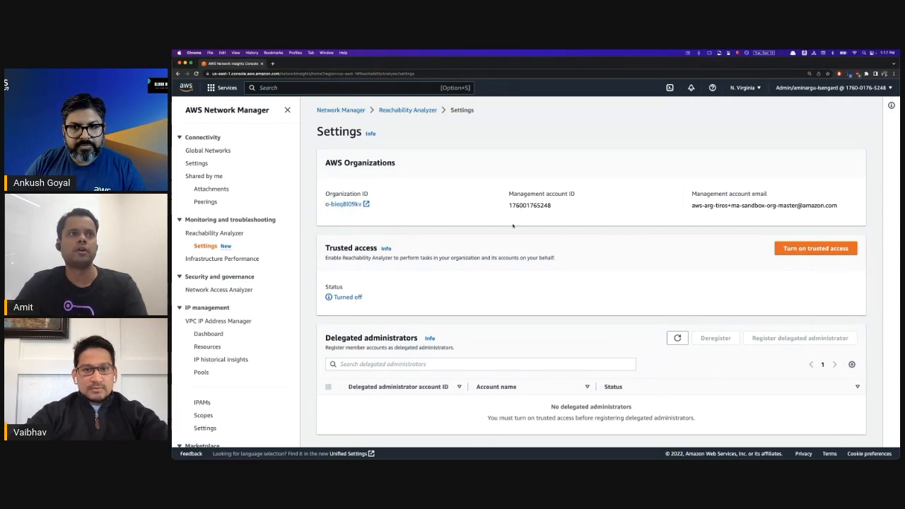
pyautogui.moveTo(313, 252)
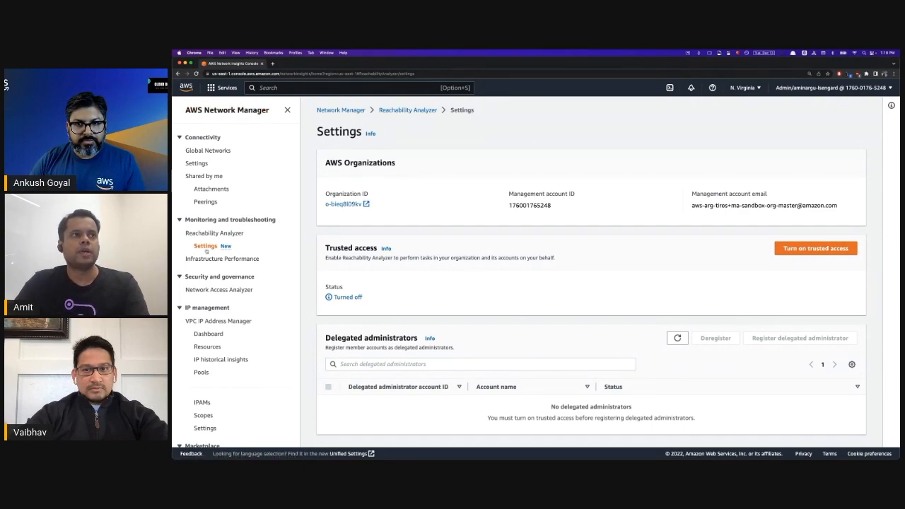
pyautogui.moveTo(214, 232)
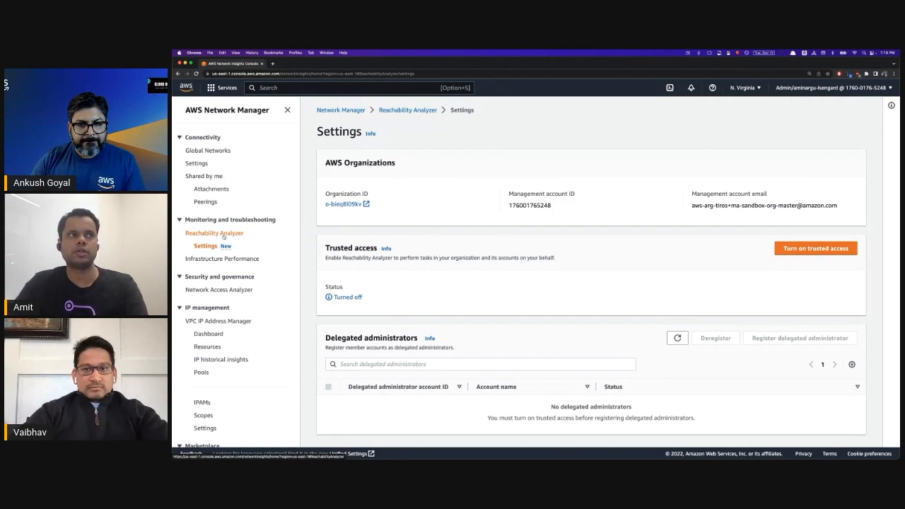
pyautogui.moveTo(308, 248)
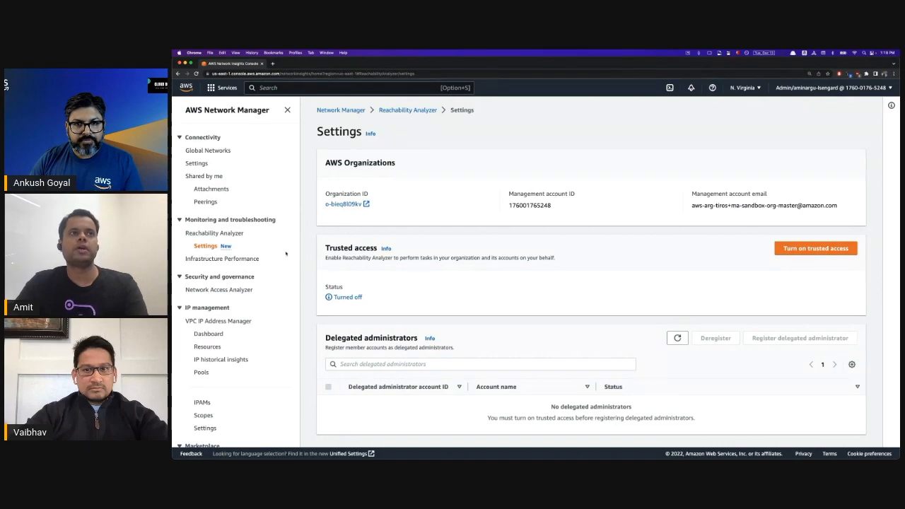
pyautogui.moveTo(313, 237)
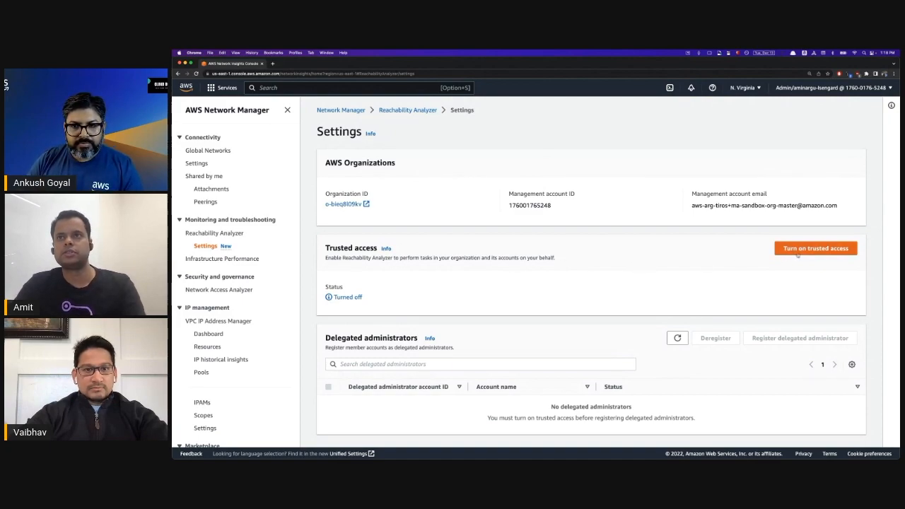
# Turn on trusted access for Reachability Analyzer and confirm it in the dialog.
pyautogui.click(815, 248)
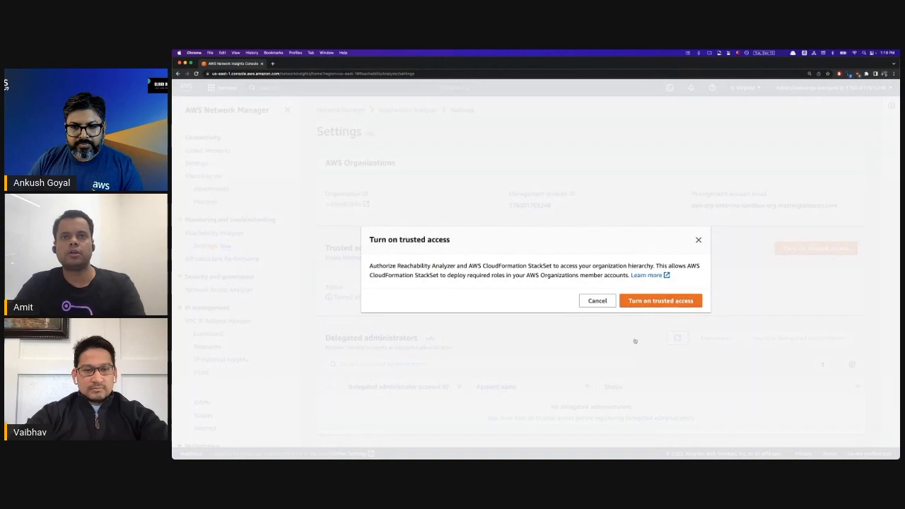
pyautogui.click(660, 300)
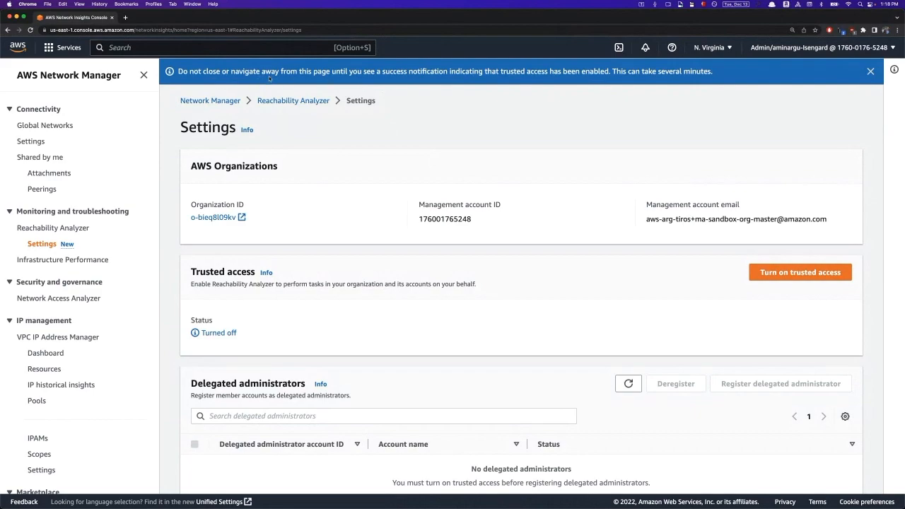
pyautogui.moveTo(489, 277)
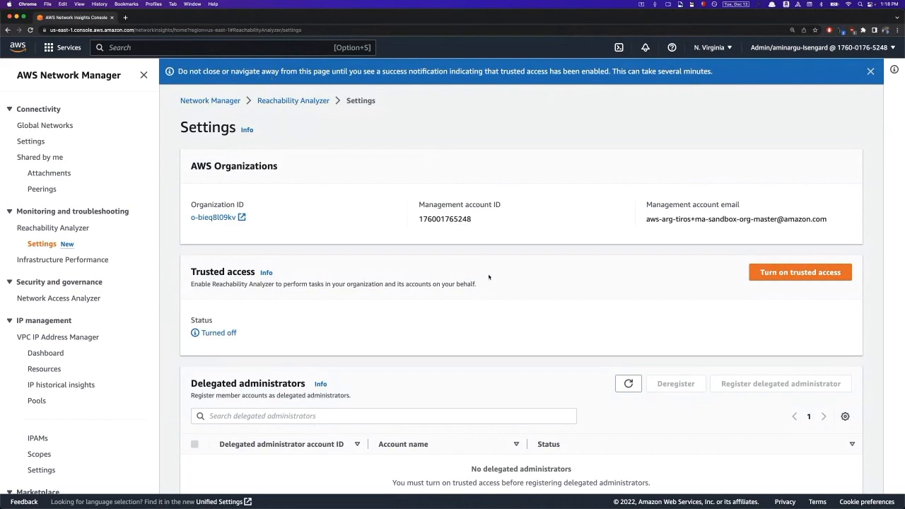
pyautogui.click(800, 273)
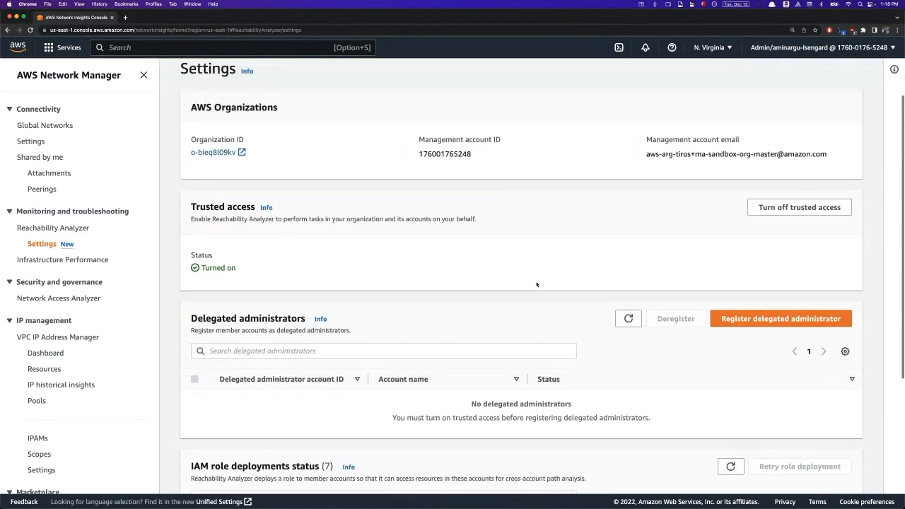
# Scroll through the IAM role deployments status table for all seven member accounts.
pyautogui.scroll(-3)
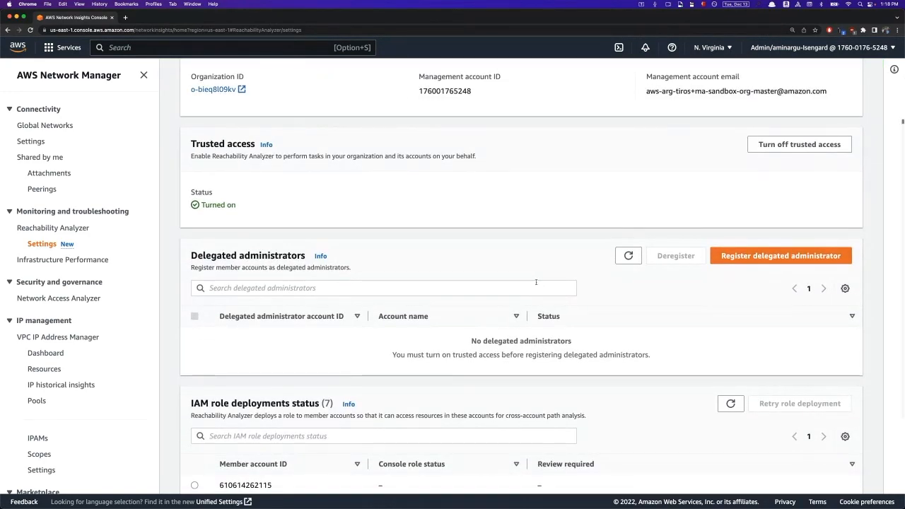
pyautogui.scroll(-3)
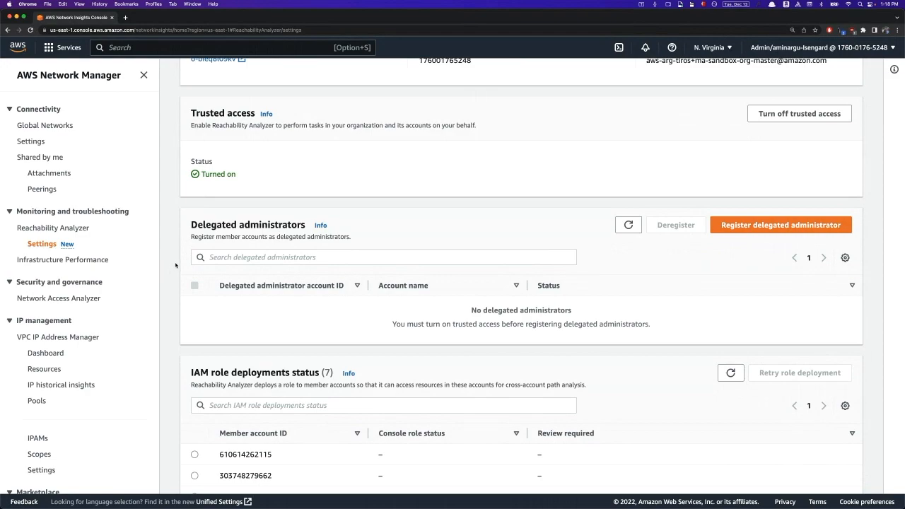
pyautogui.scroll(3)
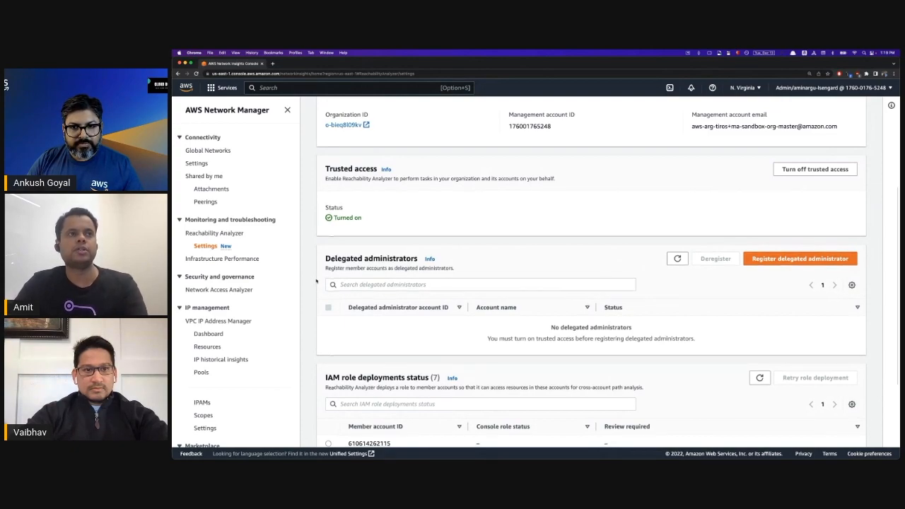
pyautogui.scroll(3)
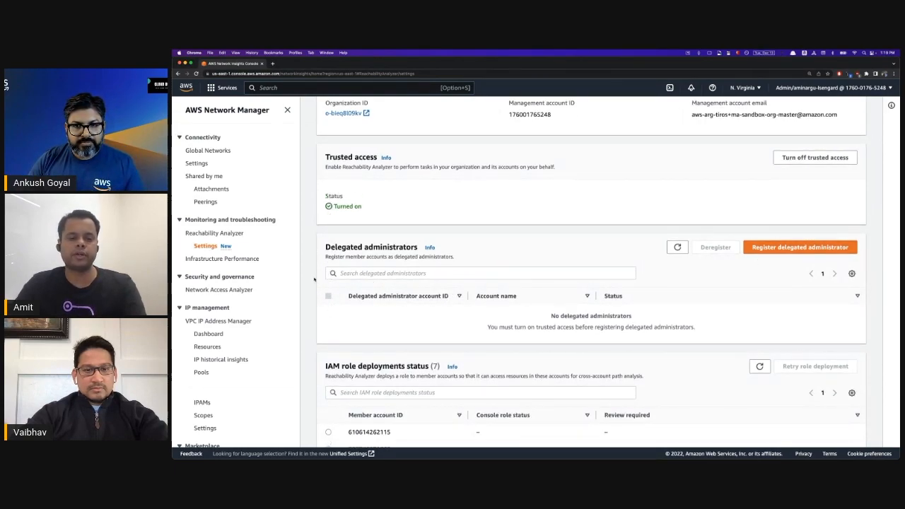
pyautogui.scroll(-3)
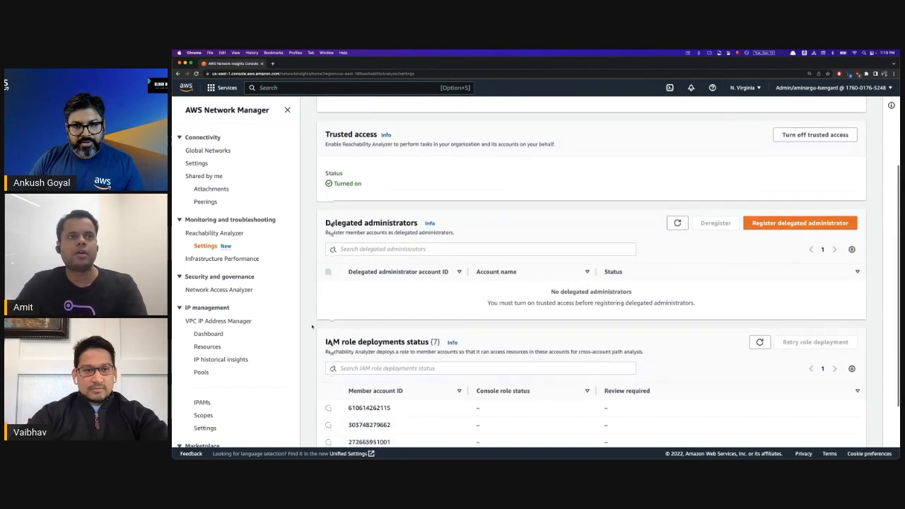
pyautogui.scroll(-3)
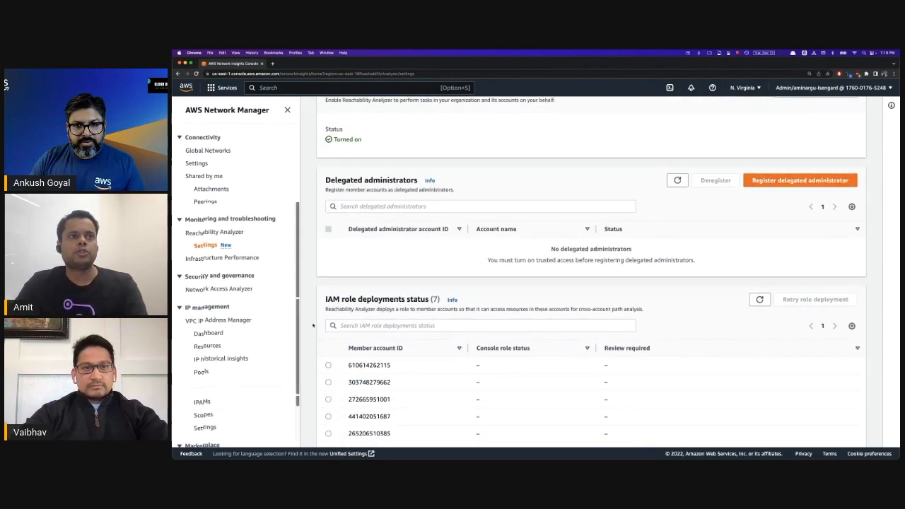
pyautogui.scroll(-3)
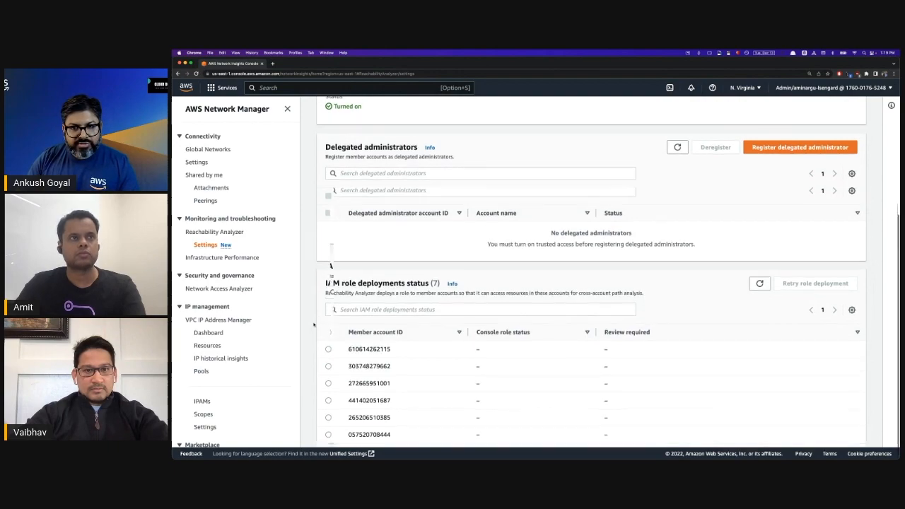
pyautogui.scroll(3)
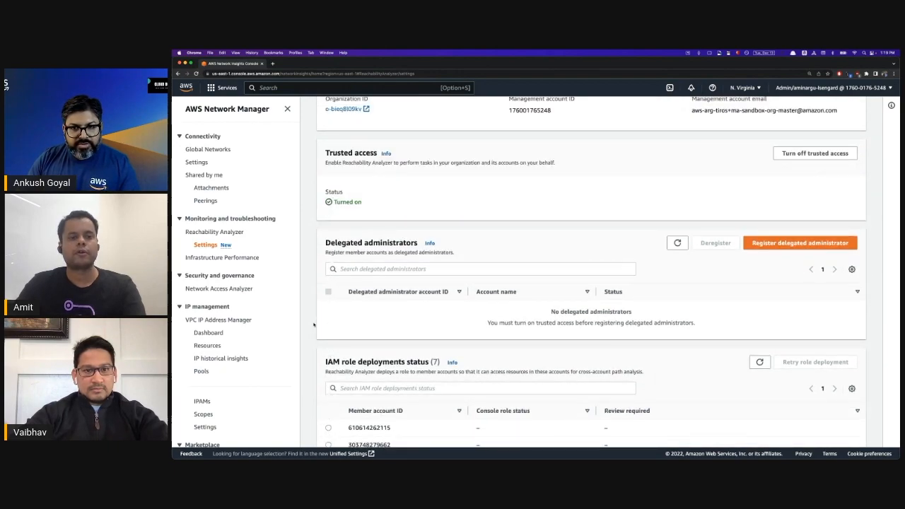
pyautogui.scroll(3)
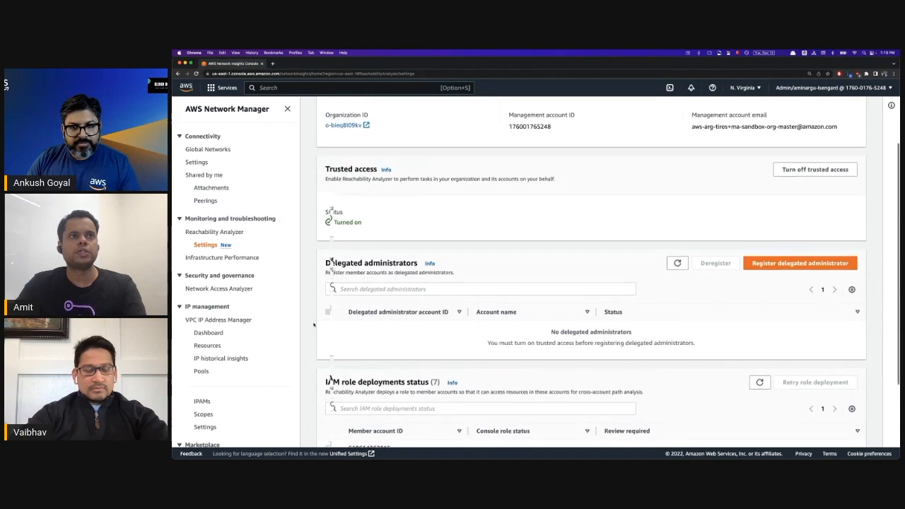
pyautogui.scroll(3)
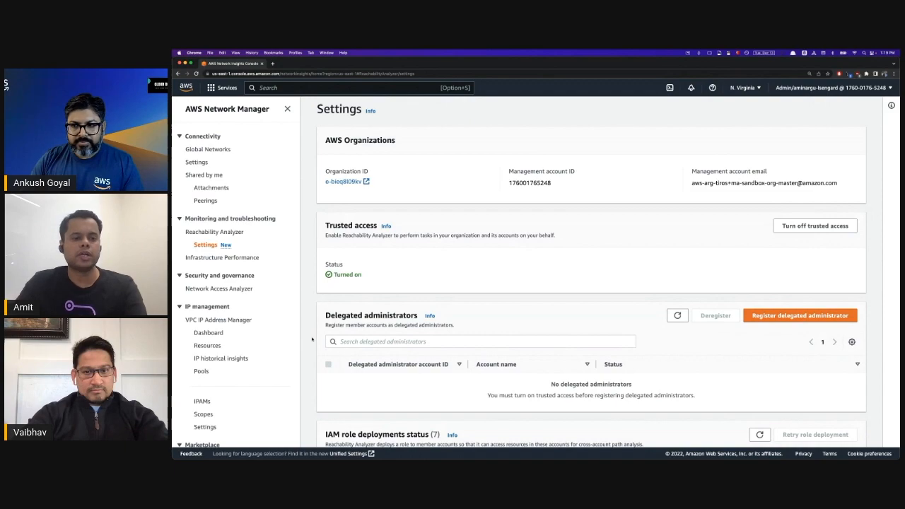
pyautogui.scroll(-3)
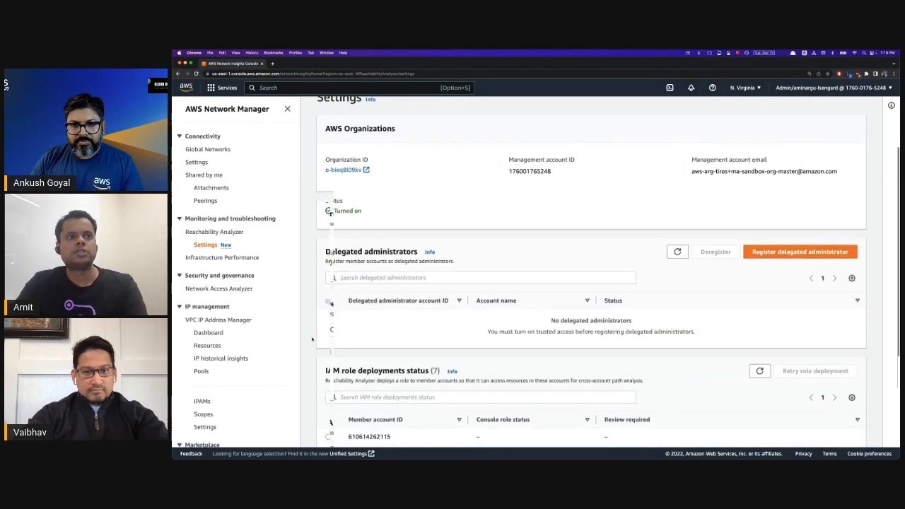
pyautogui.scroll(-3)
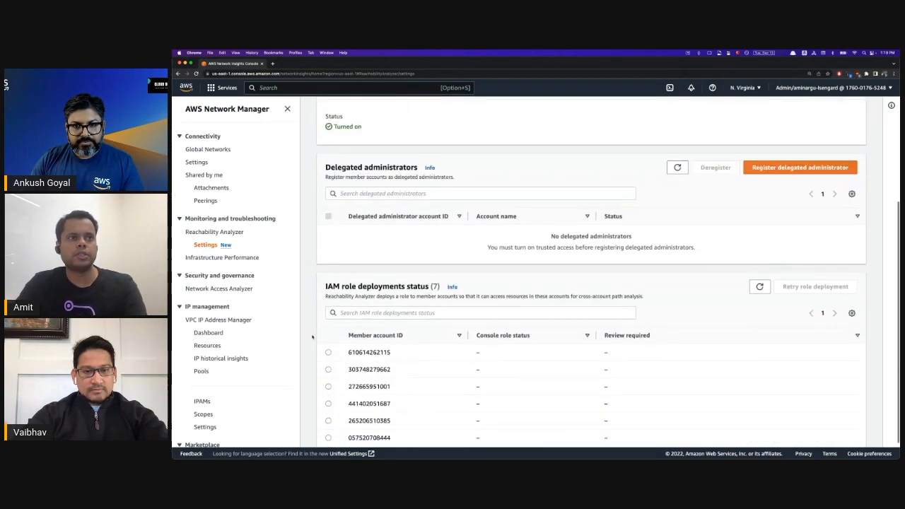
pyautogui.scroll(-3)
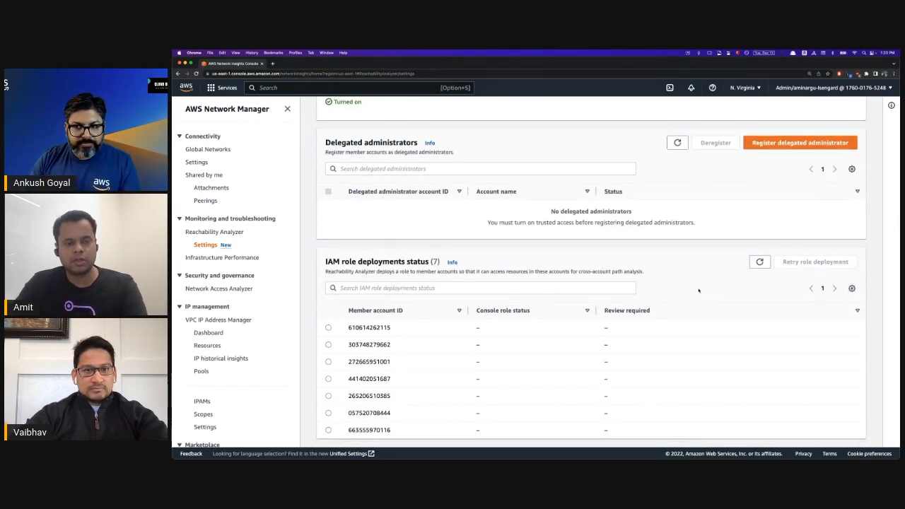
pyautogui.scroll(3)
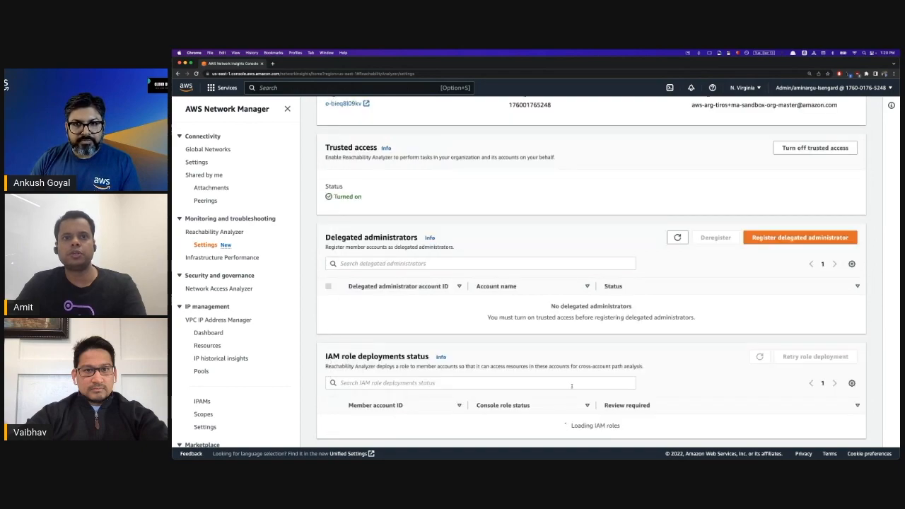
pyautogui.scroll(-3)
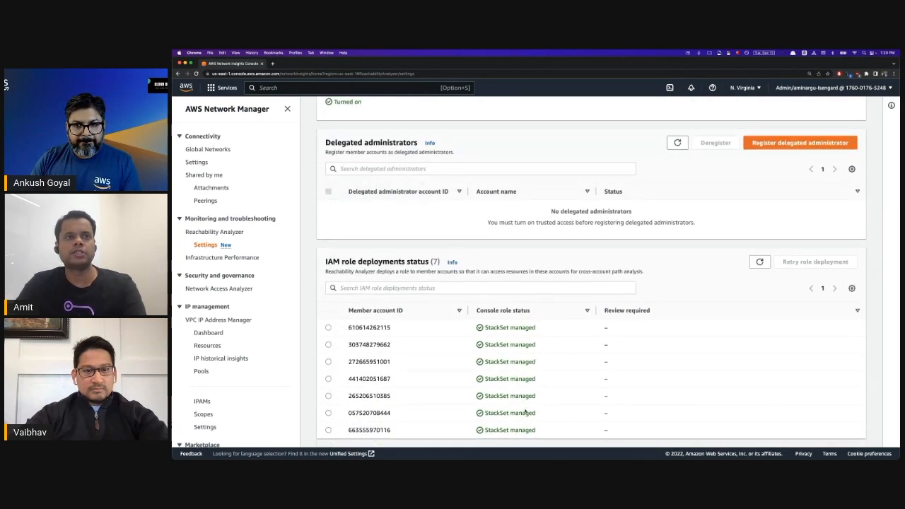
pyautogui.scroll(3)
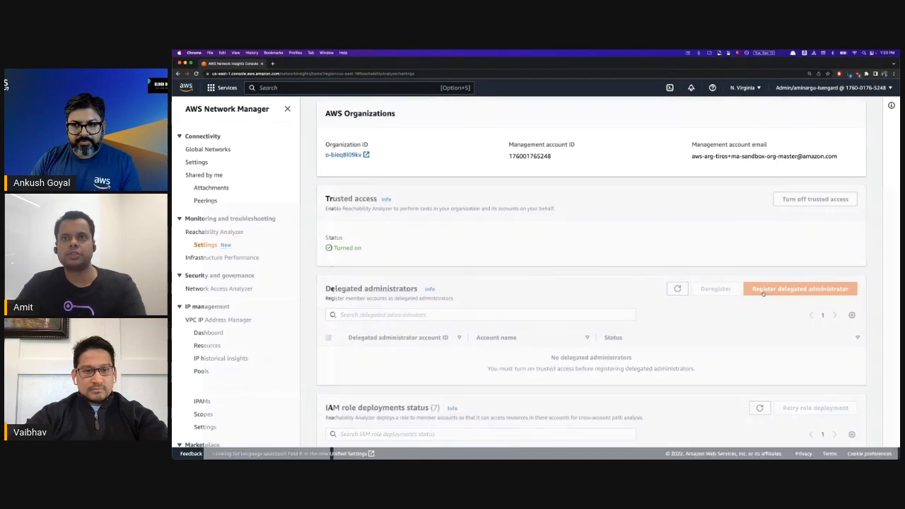
pyautogui.click(799, 288)
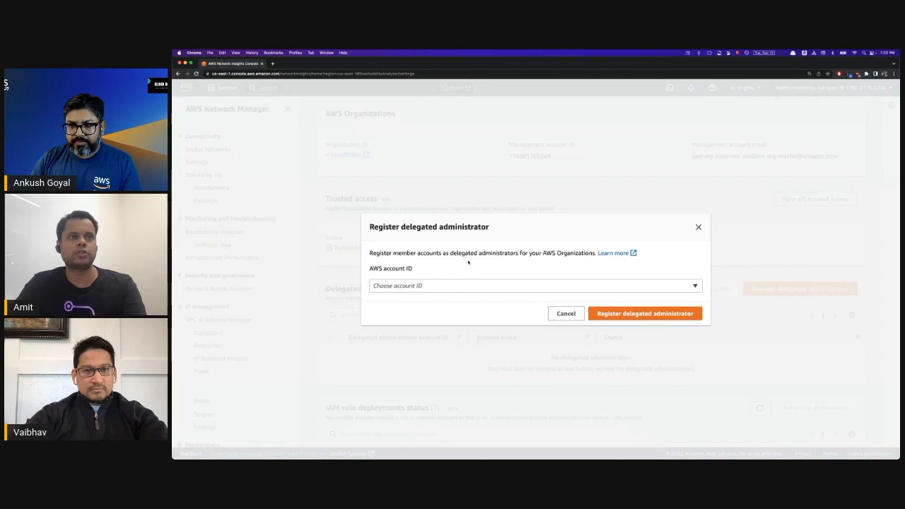
pyautogui.click(535, 285)
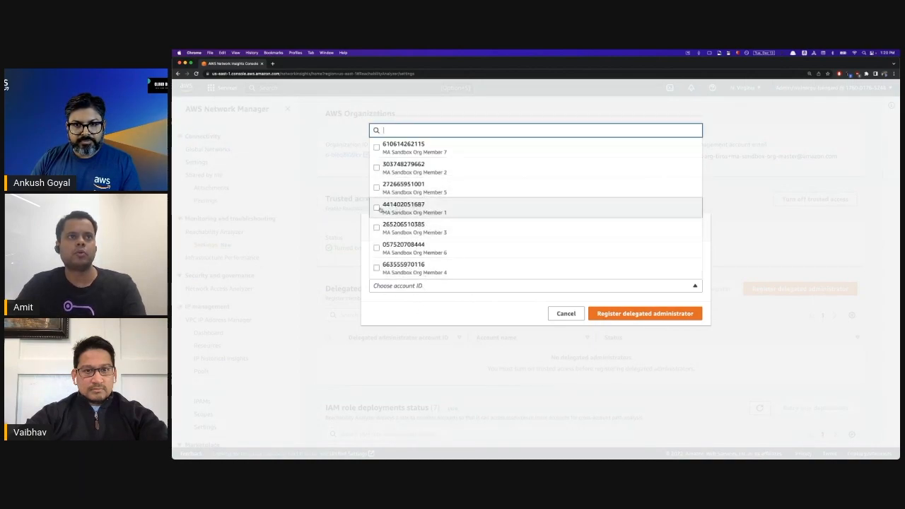
pyautogui.click(403, 208)
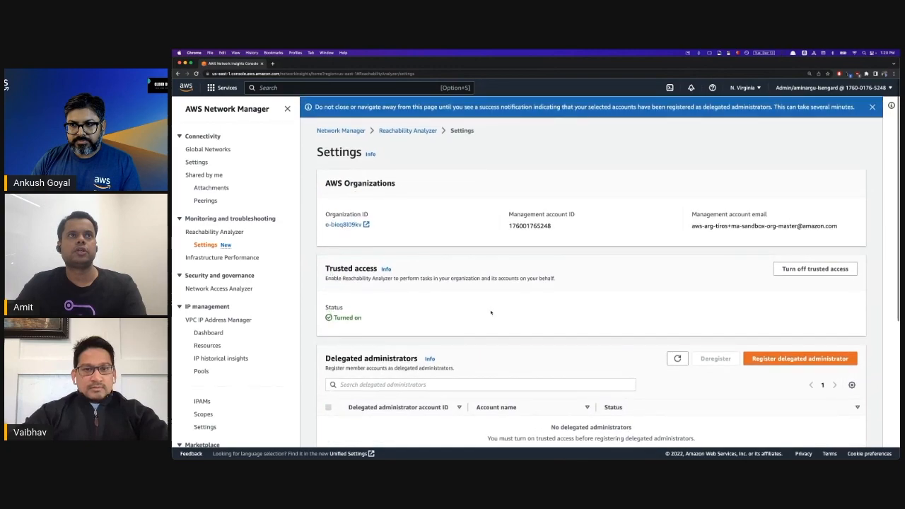
# Check the Delegated administrators and IAM role deployments tables for MA Sandbox Org Member 1.
pyautogui.click(800, 359)
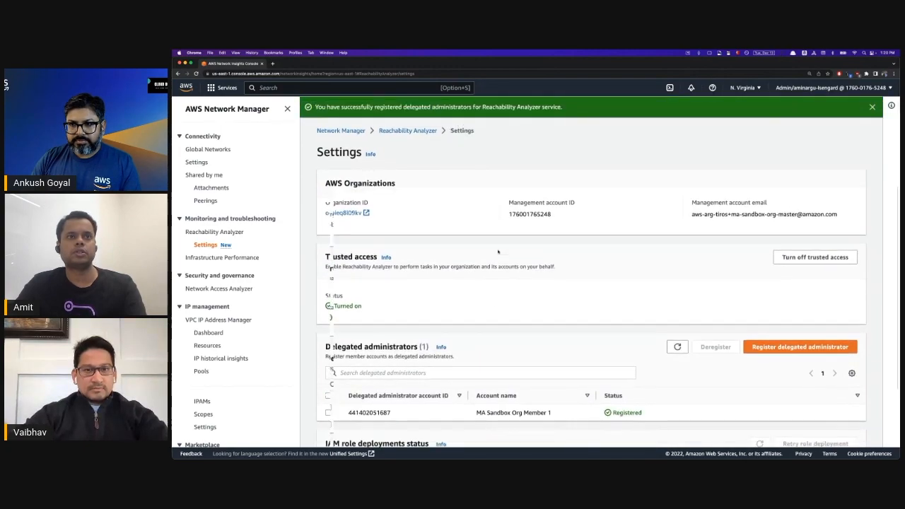
pyautogui.scroll(-3)
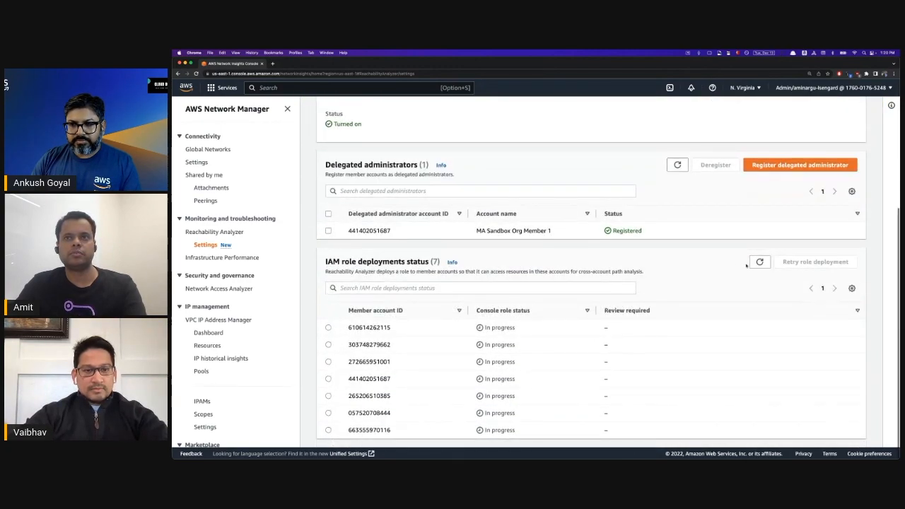
pyautogui.scroll(3)
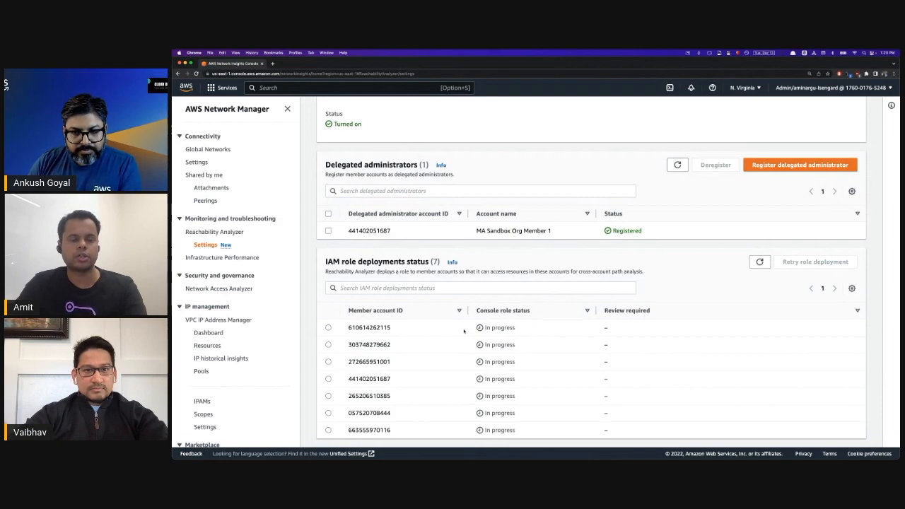
pyautogui.scroll(3)
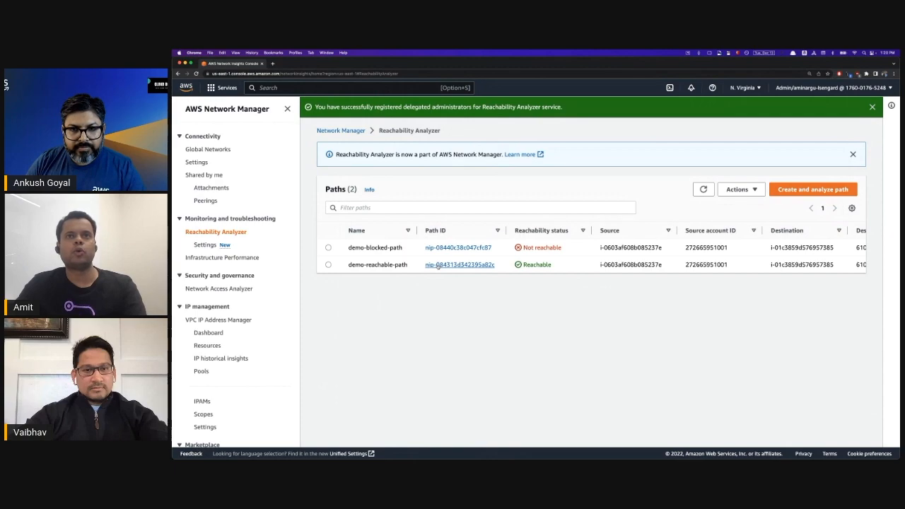
# Open demo-reachable-path's details showing its reachable two-account analysis.
pyautogui.click(459, 265)
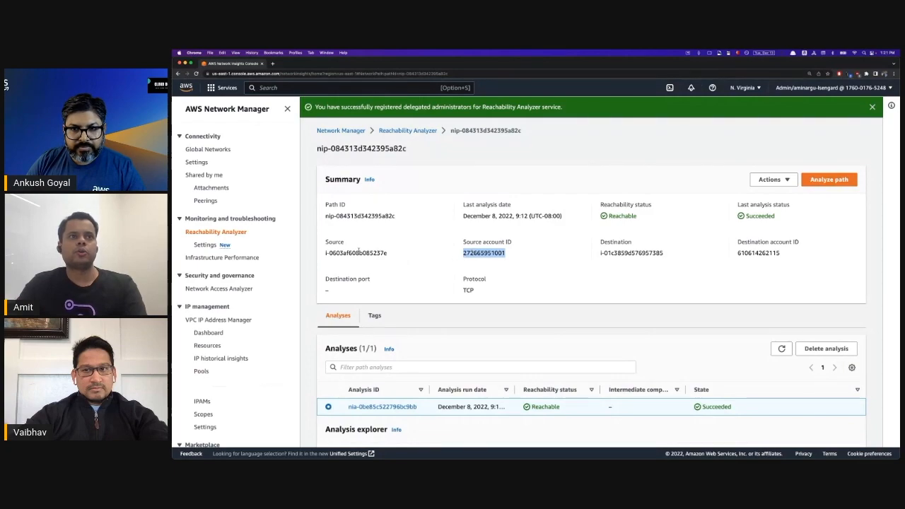
pyautogui.moveTo(416, 232)
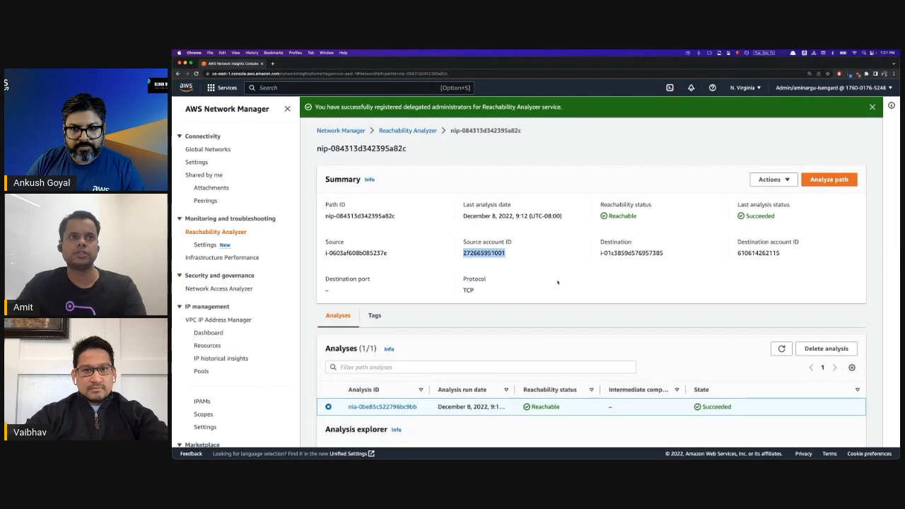
pyautogui.scroll(-3)
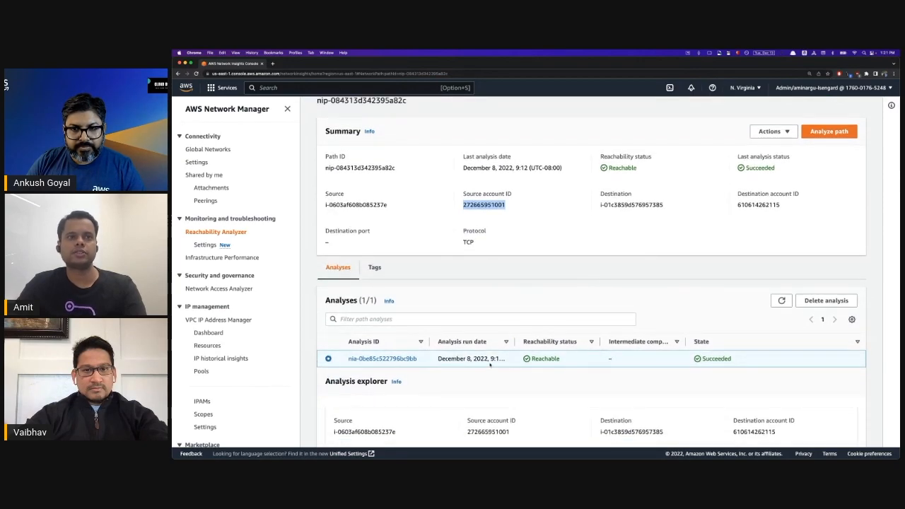
pyautogui.scroll(-3)
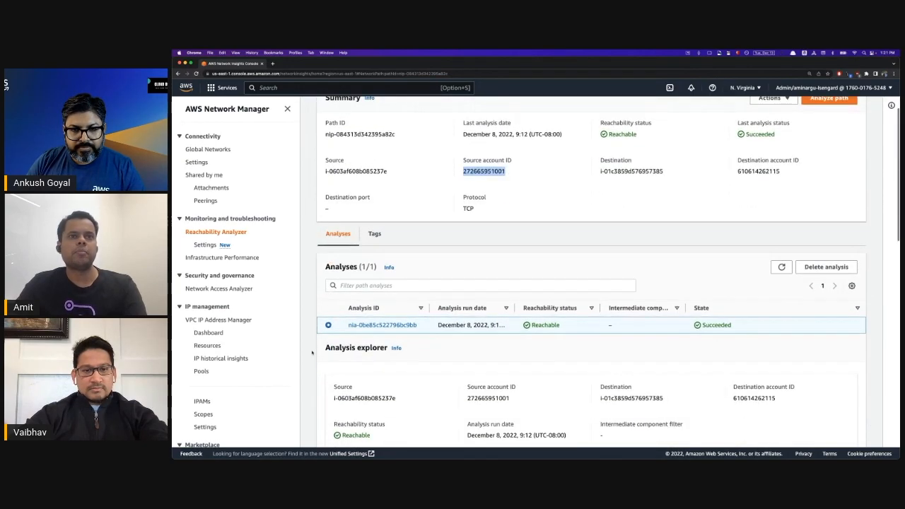
pyautogui.scroll(-3)
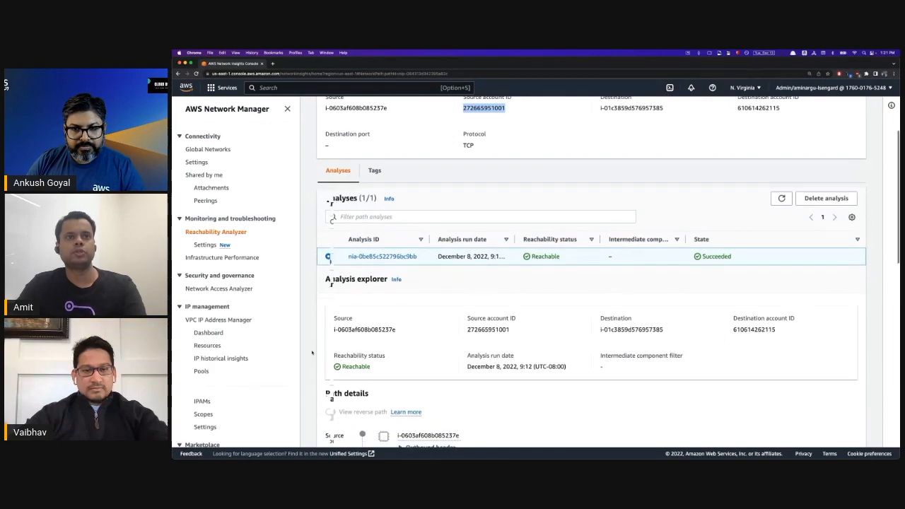
pyautogui.scroll(-3)
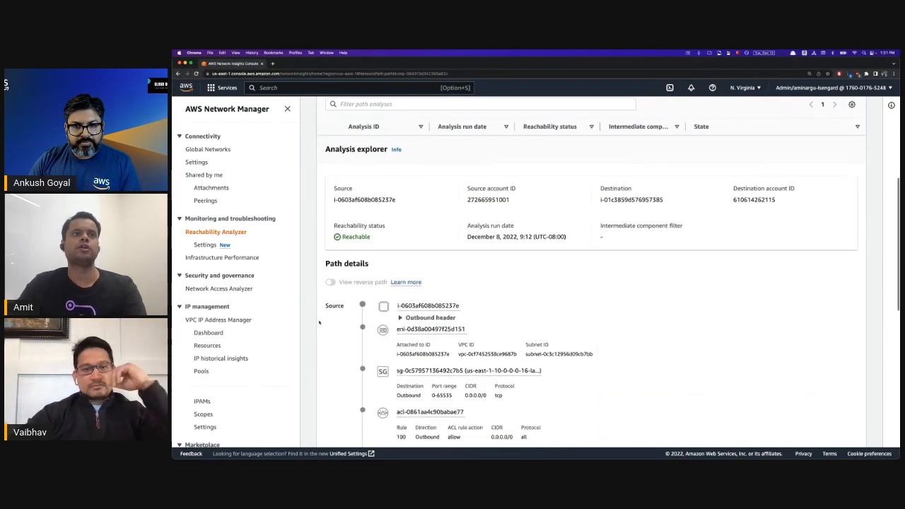
pyautogui.scroll(-3)
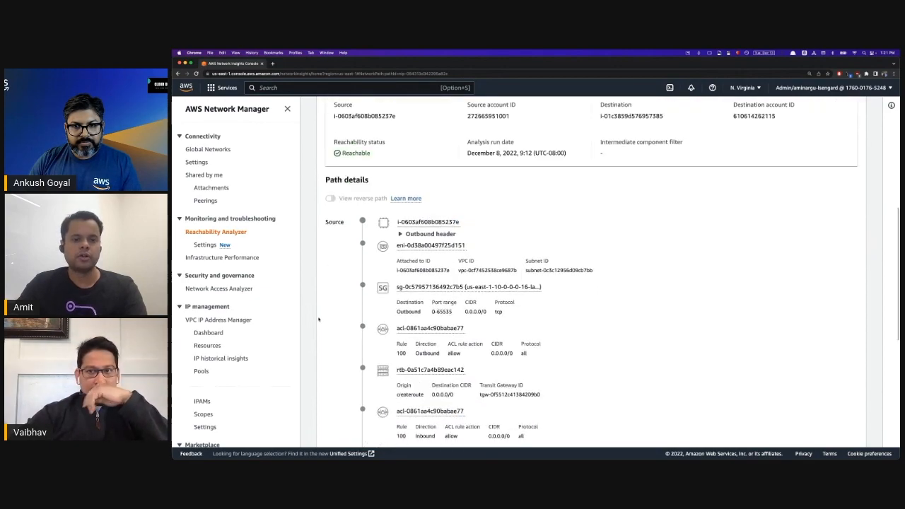
pyautogui.scroll(-3)
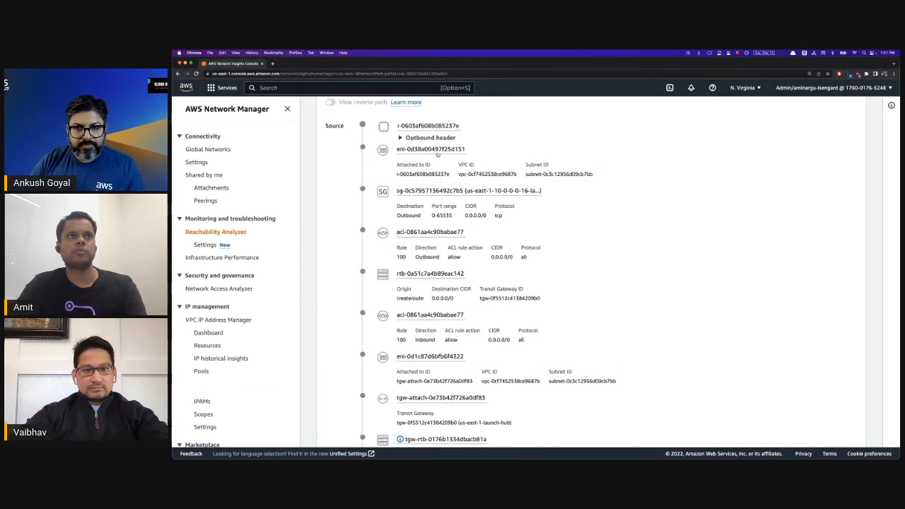
# Inspect the source network interface hop's details.
pyautogui.click(431, 149)
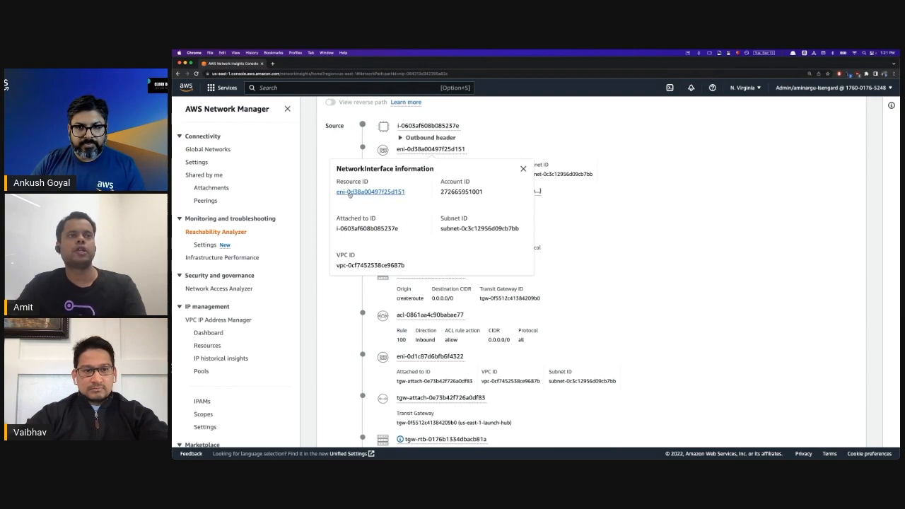
pyautogui.click(523, 169)
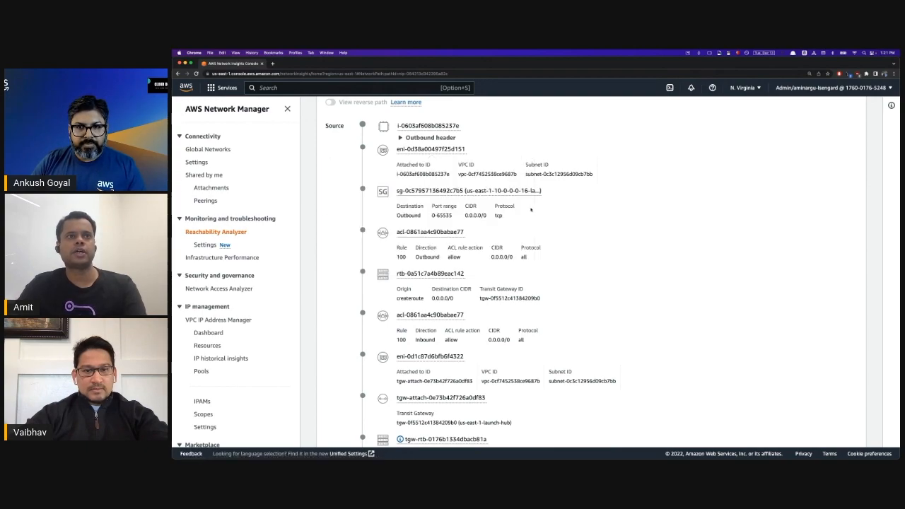
pyautogui.scroll(-3)
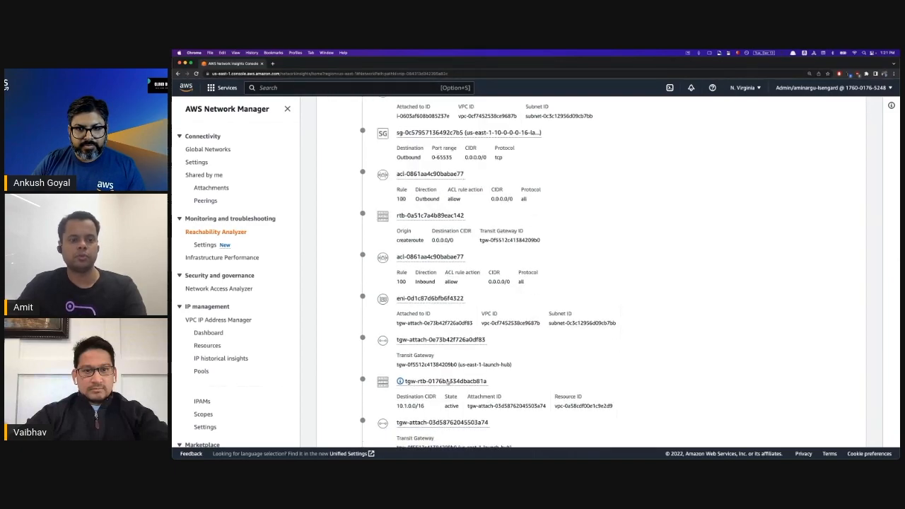
pyautogui.click(400, 381)
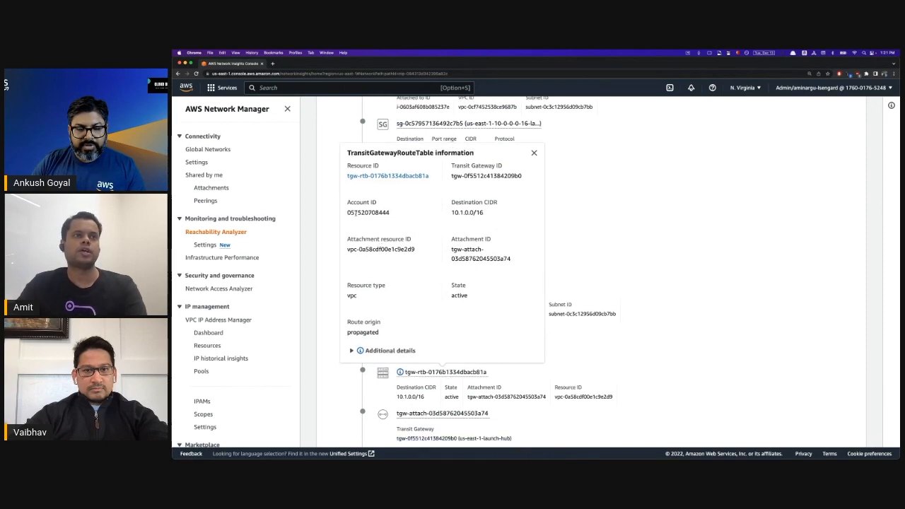
pyautogui.doubleClick(368, 213)
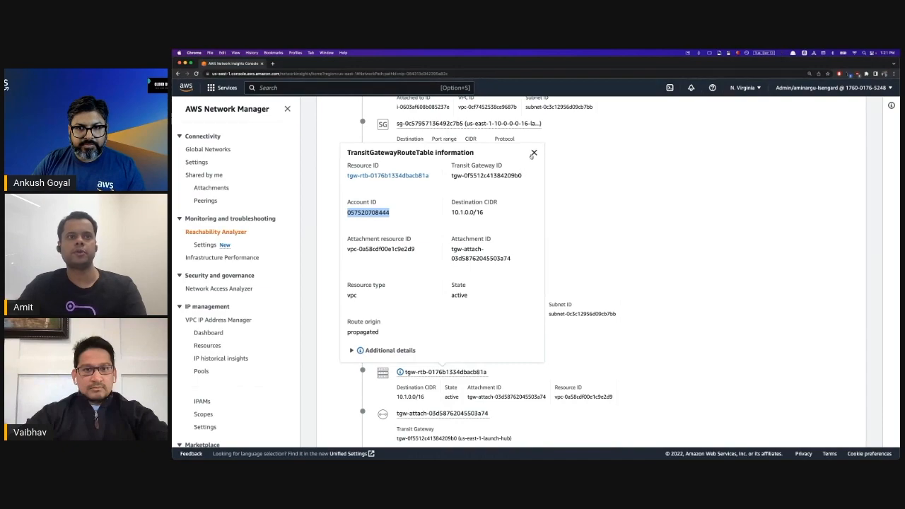
pyautogui.click(534, 154)
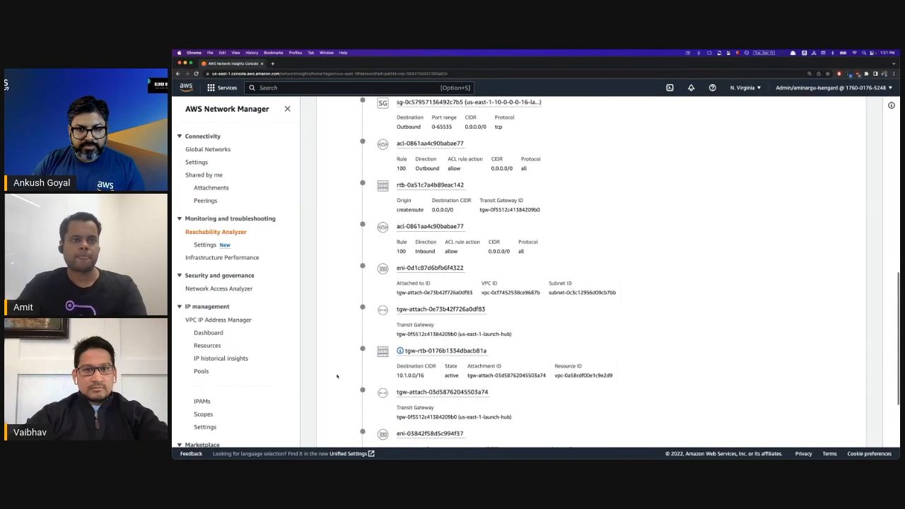
pyautogui.scroll(-3)
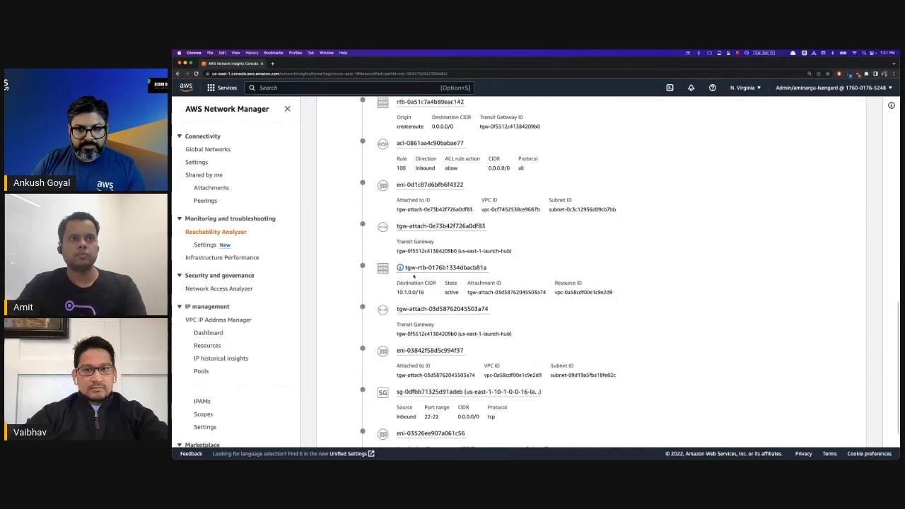
pyautogui.click(443, 267)
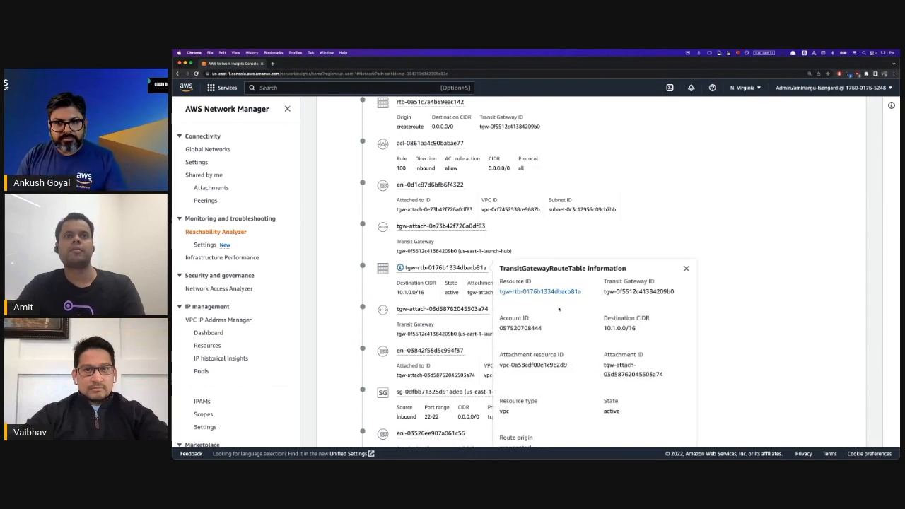
pyautogui.moveTo(539, 291)
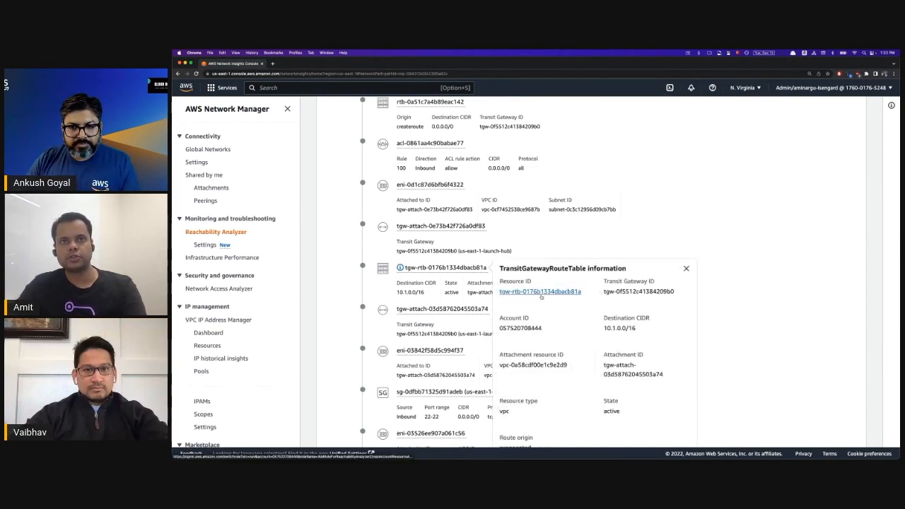
pyautogui.moveTo(717, 277)
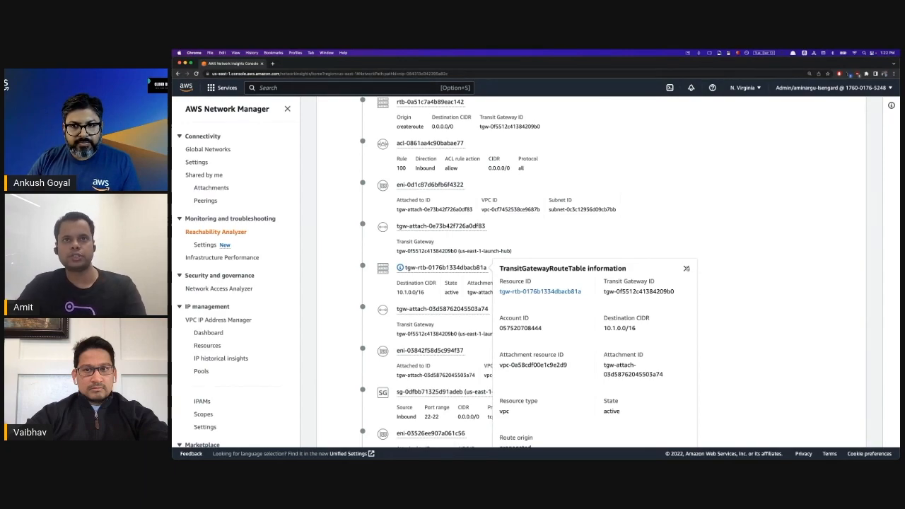
pyautogui.click(685, 268)
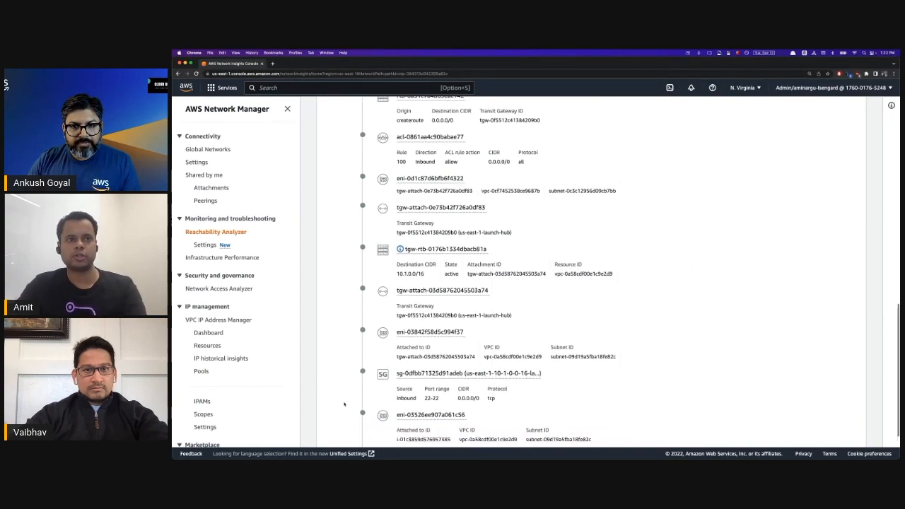
pyautogui.scroll(-3)
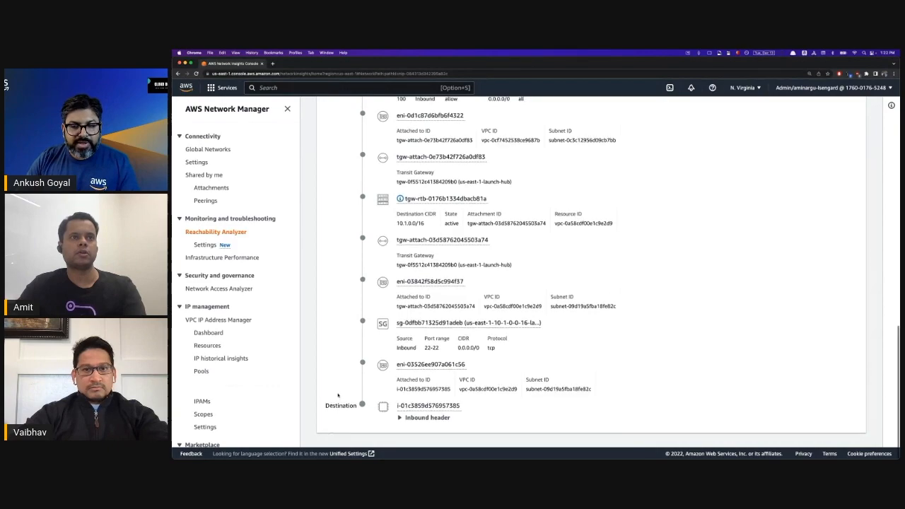
pyautogui.scroll(3)
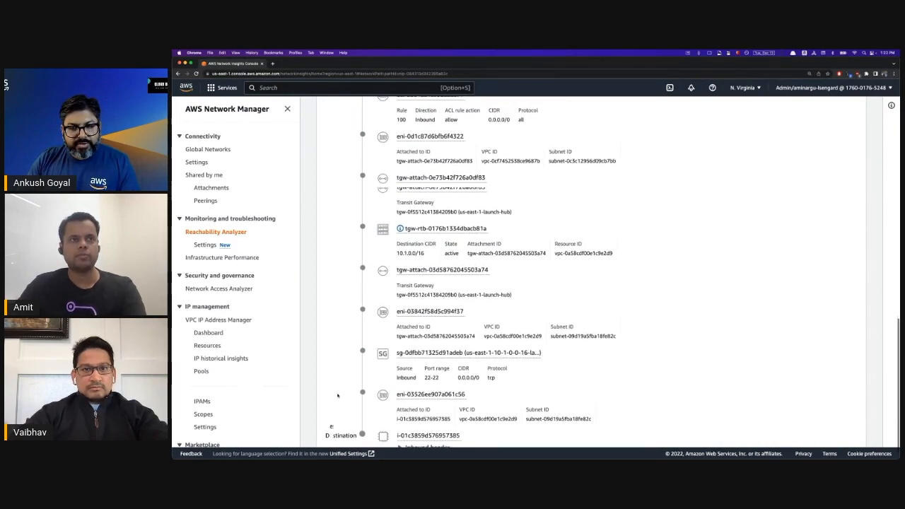
pyautogui.scroll(3)
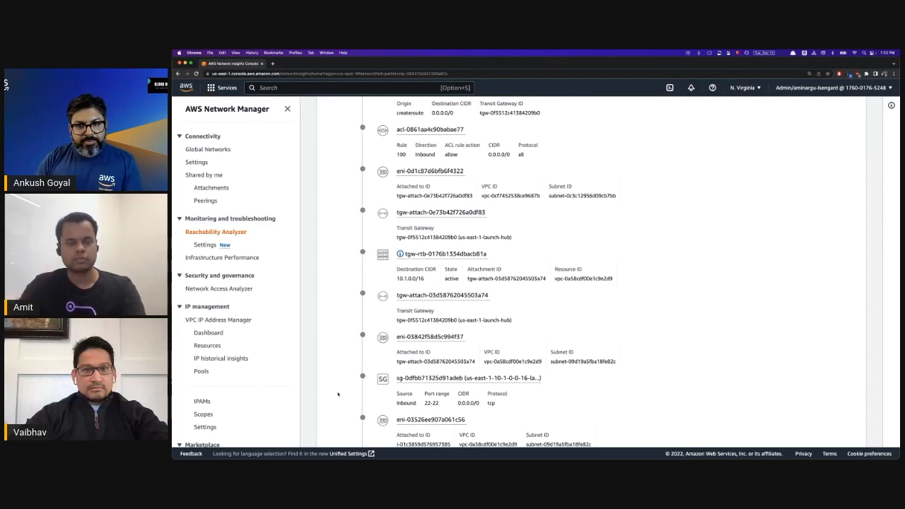
pyautogui.scroll(3)
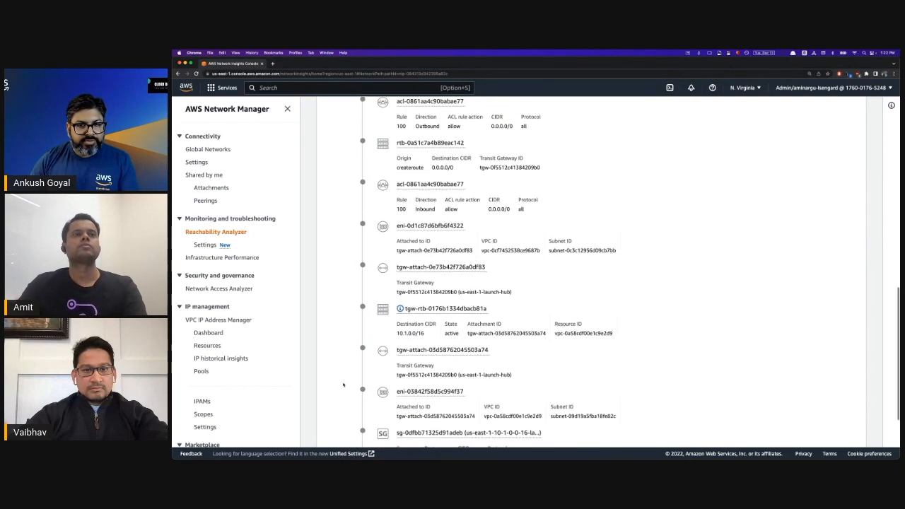
pyautogui.scroll(3)
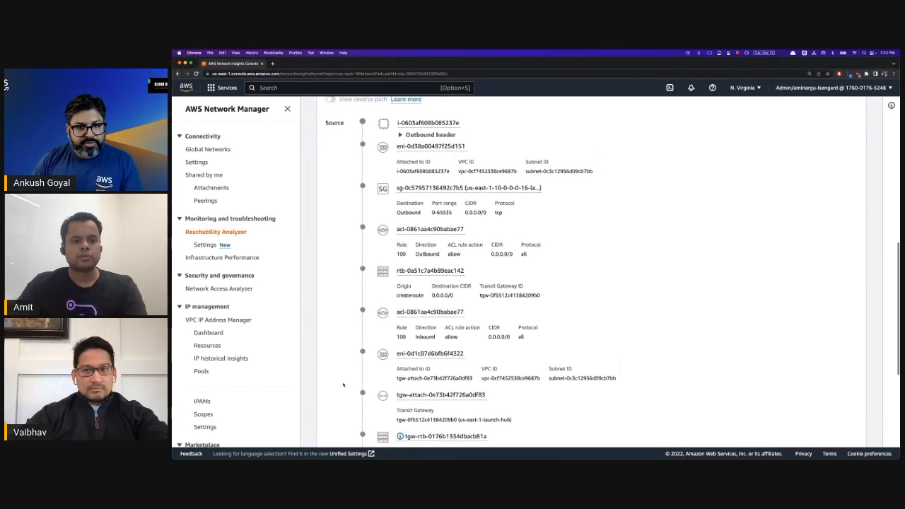
pyautogui.scroll(3)
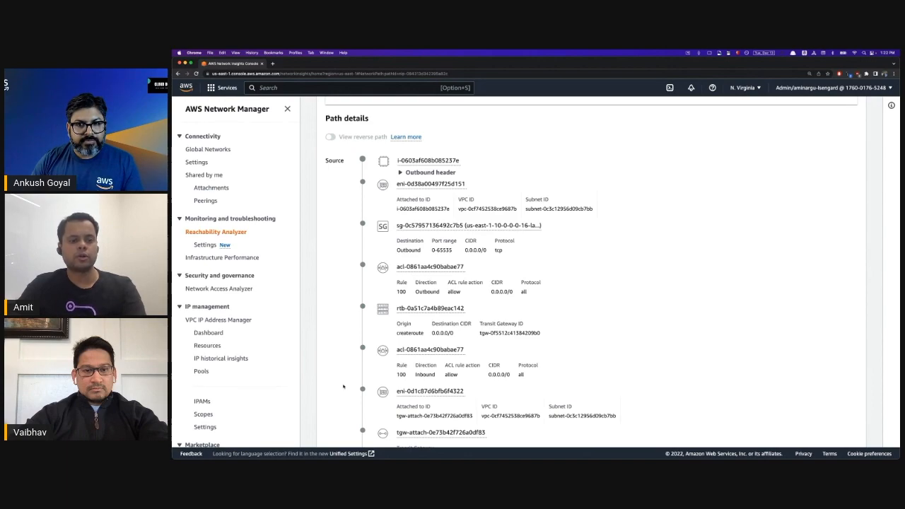
pyautogui.scroll(3)
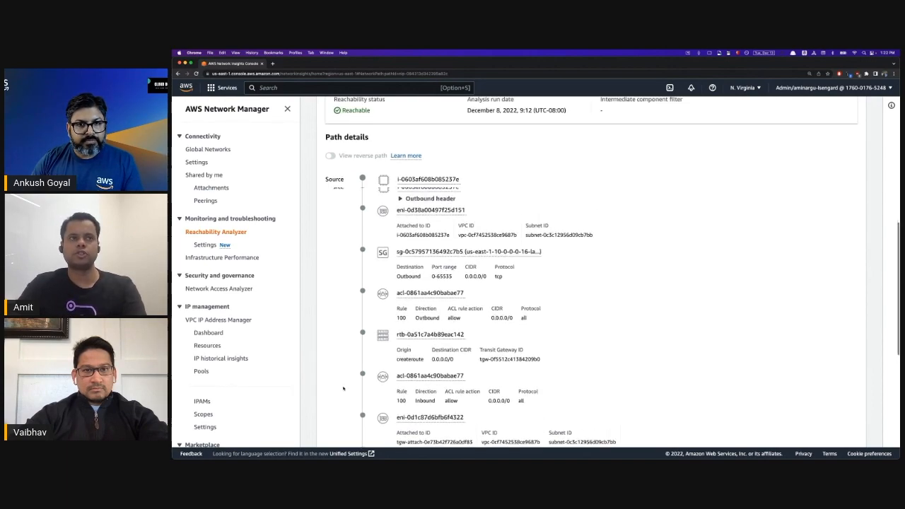
pyautogui.scroll(3)
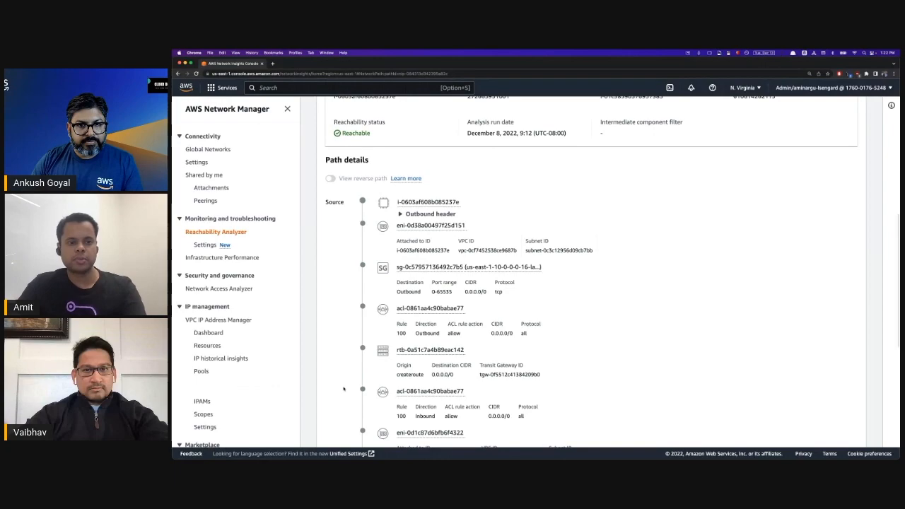
pyautogui.scroll(3)
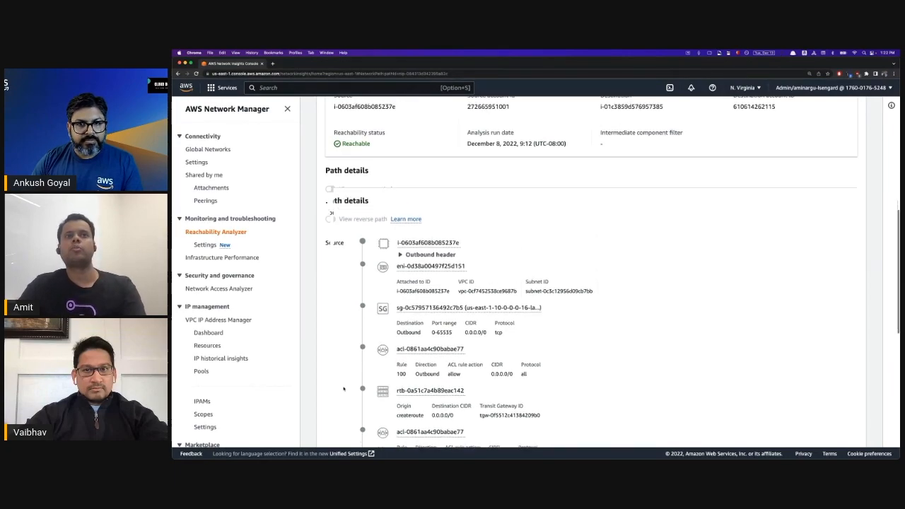
pyautogui.scroll(3)
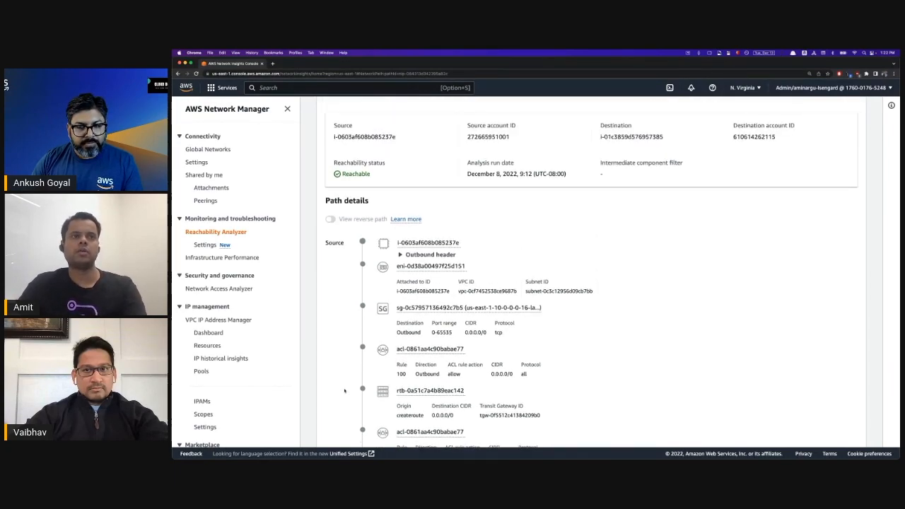
pyautogui.scroll(3)
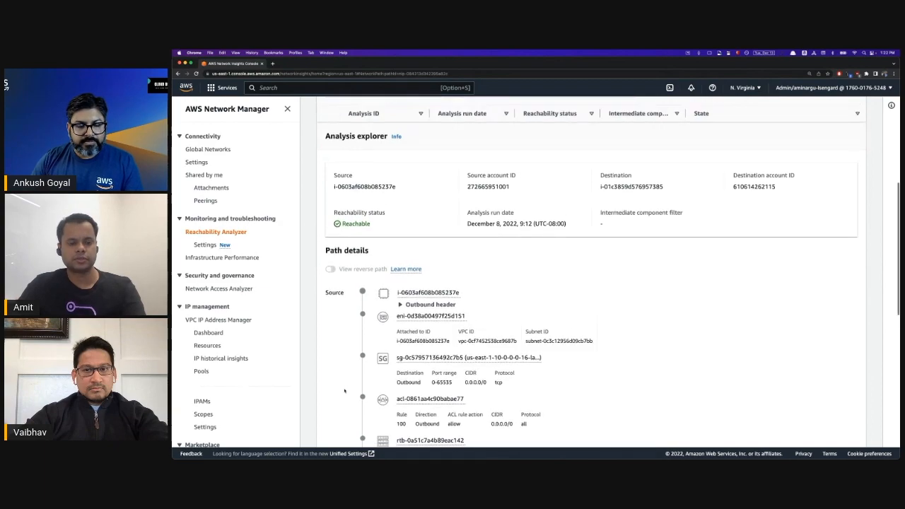
pyautogui.scroll(3)
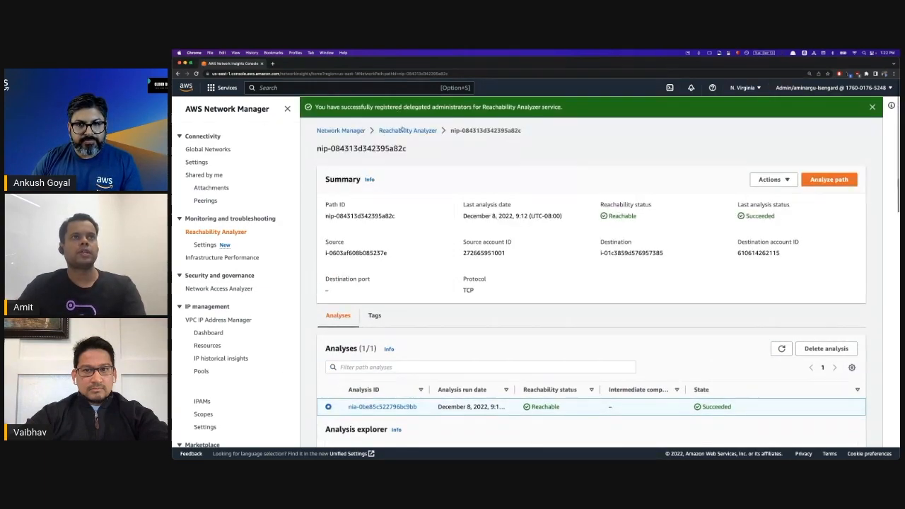
# Open demo-blocked-path from the paths list and scroll into its summary.
pyautogui.click(407, 130)
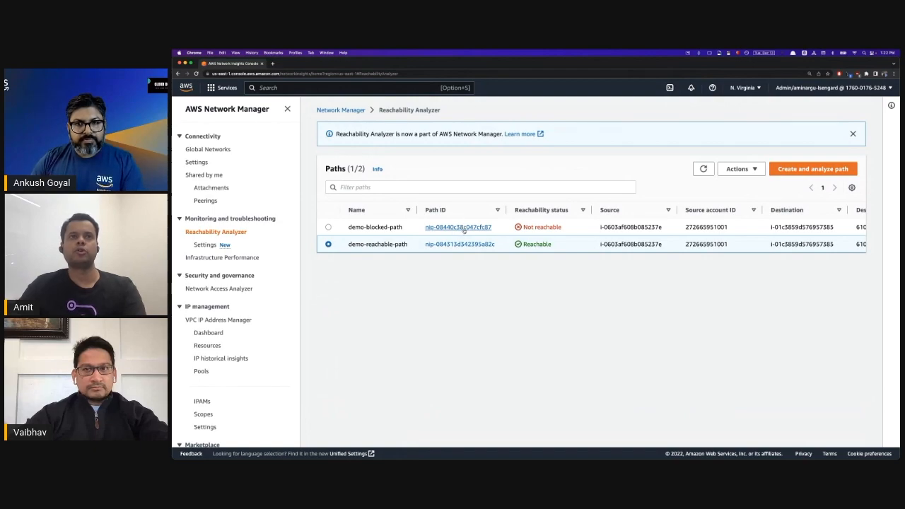
pyautogui.click(457, 227)
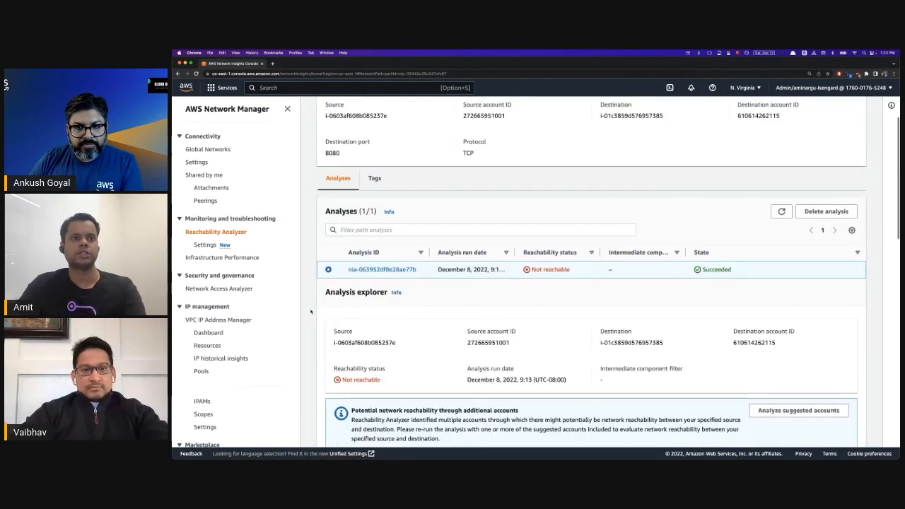
pyautogui.scroll(-3)
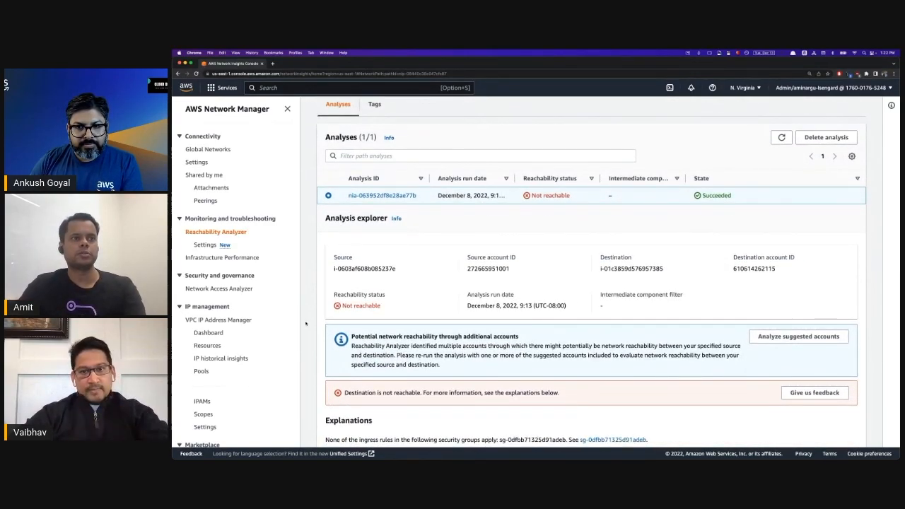
pyautogui.scroll(-3)
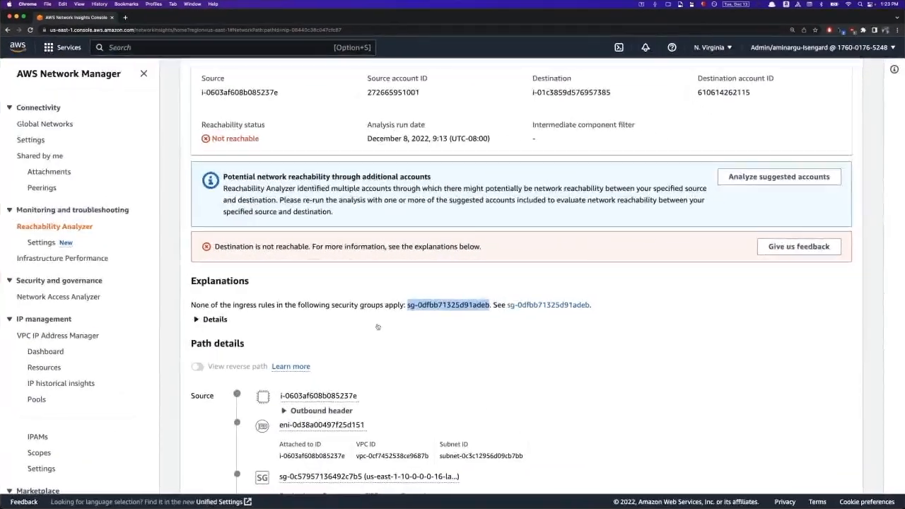
# Review the not-reachable TCP 8080 analysis, dismissing the network interface details.
pyautogui.scroll(-3)
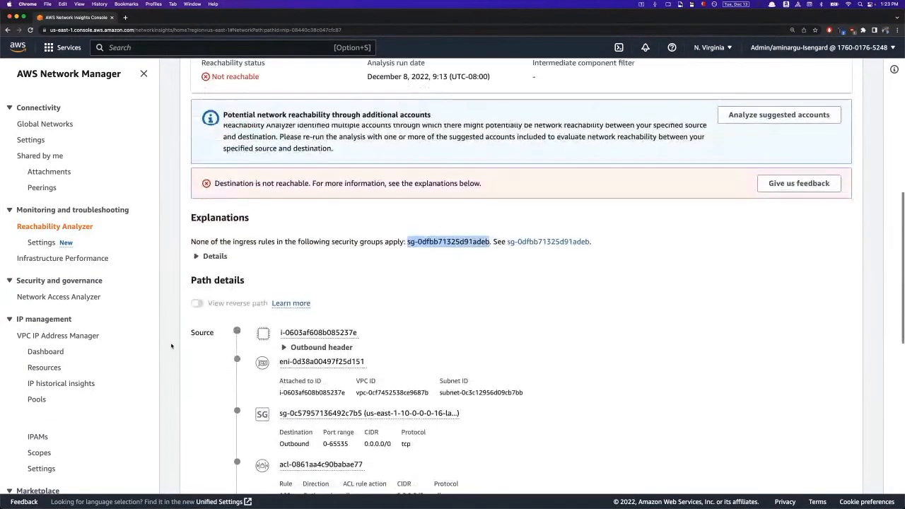
pyautogui.scroll(-3)
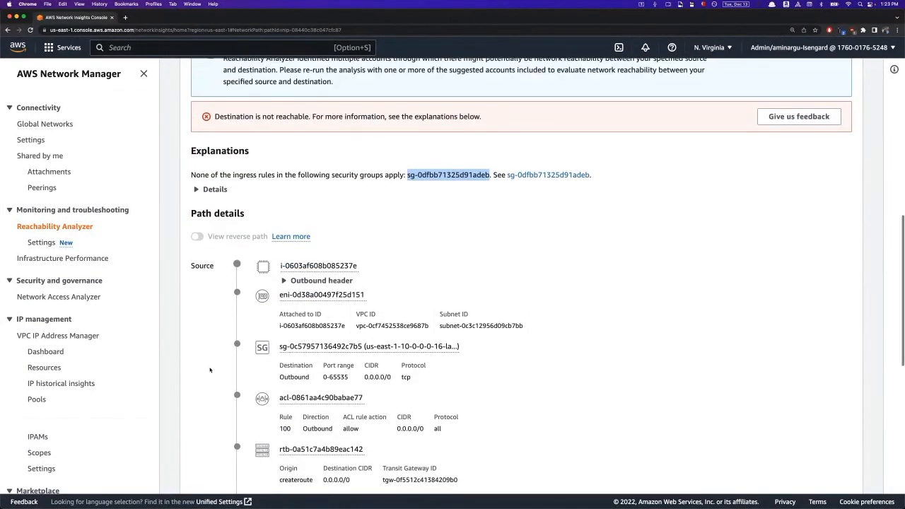
pyautogui.scroll(-3)
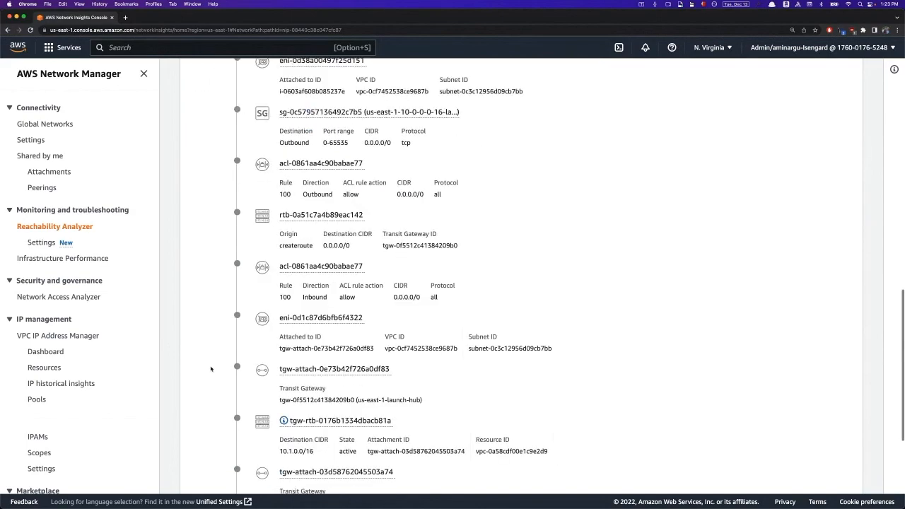
pyautogui.scroll(-3)
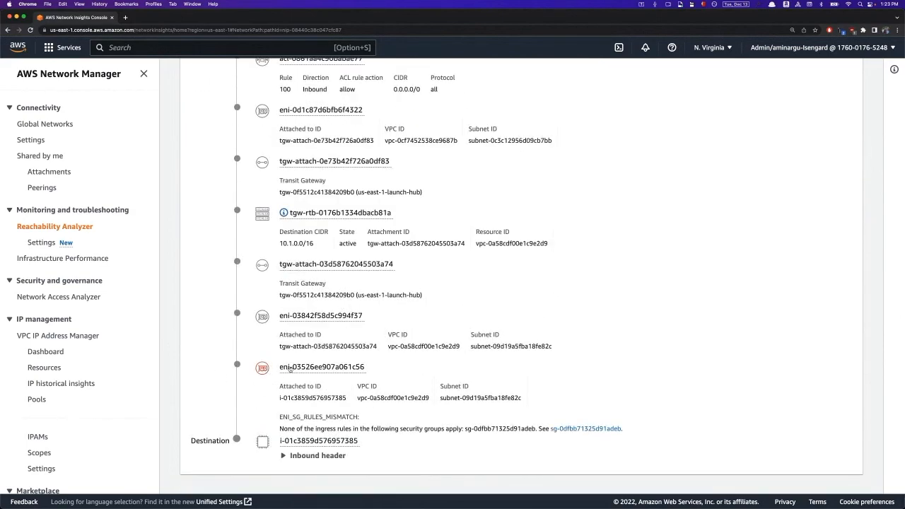
pyautogui.moveTo(264, 378)
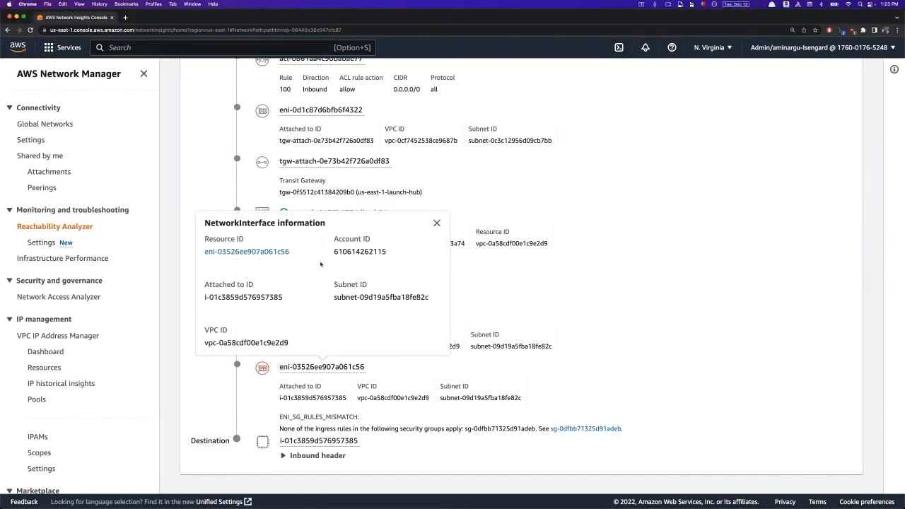
pyautogui.moveTo(439, 238)
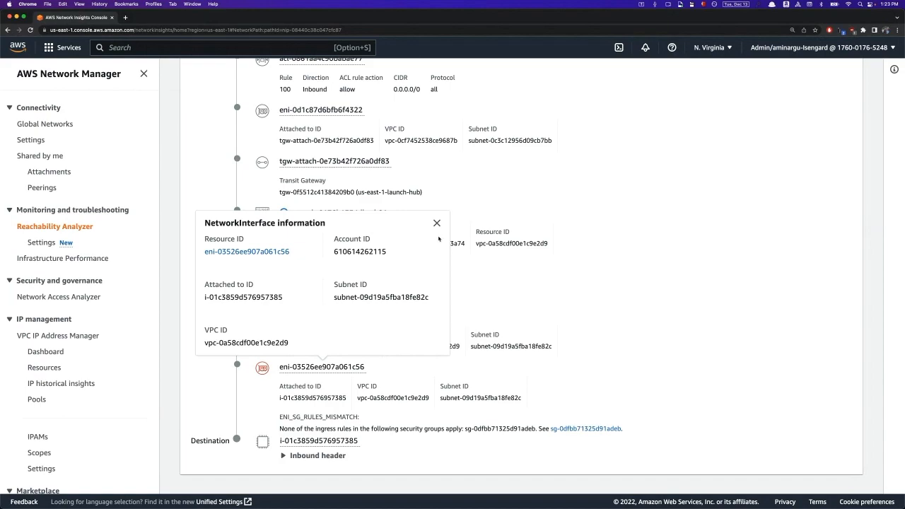
pyautogui.click(437, 223)
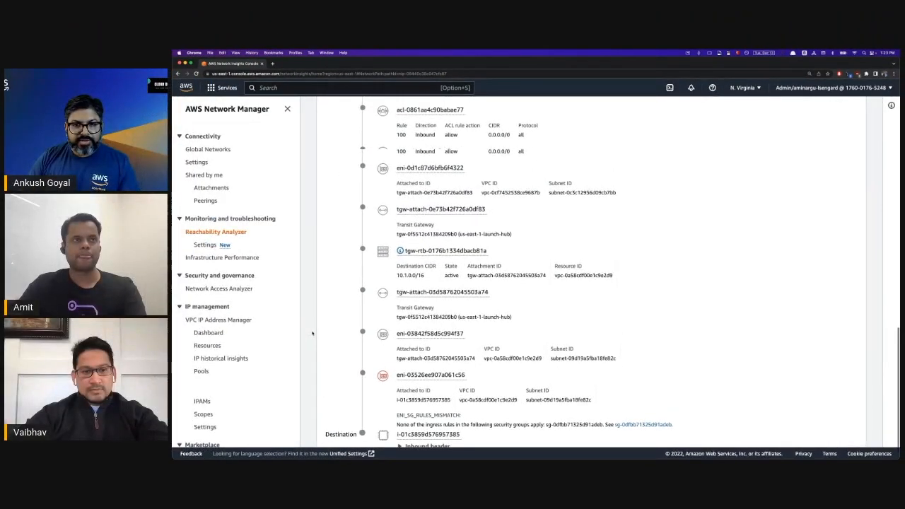
pyautogui.scroll(3)
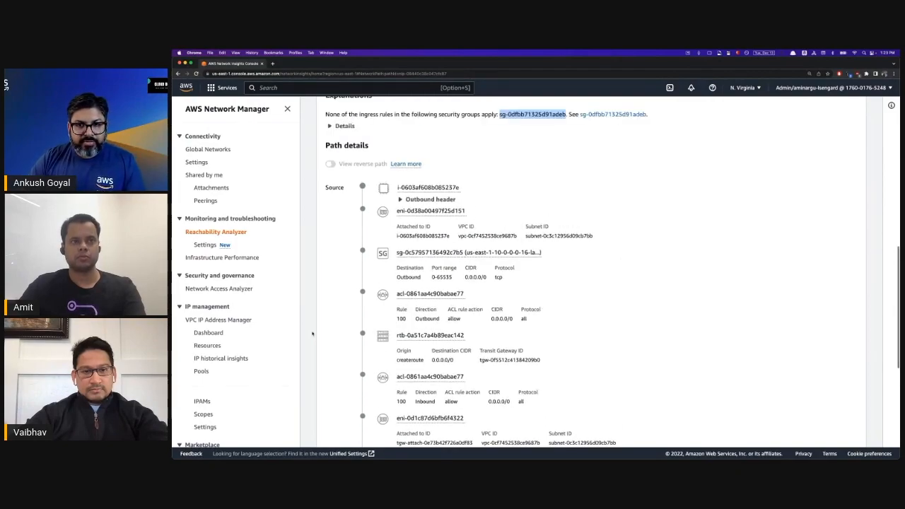
pyautogui.scroll(3)
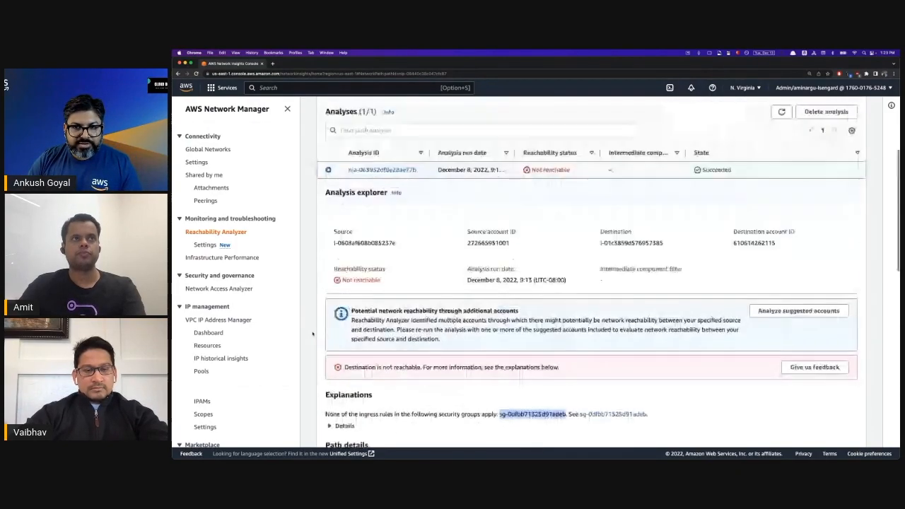
pyautogui.scroll(3)
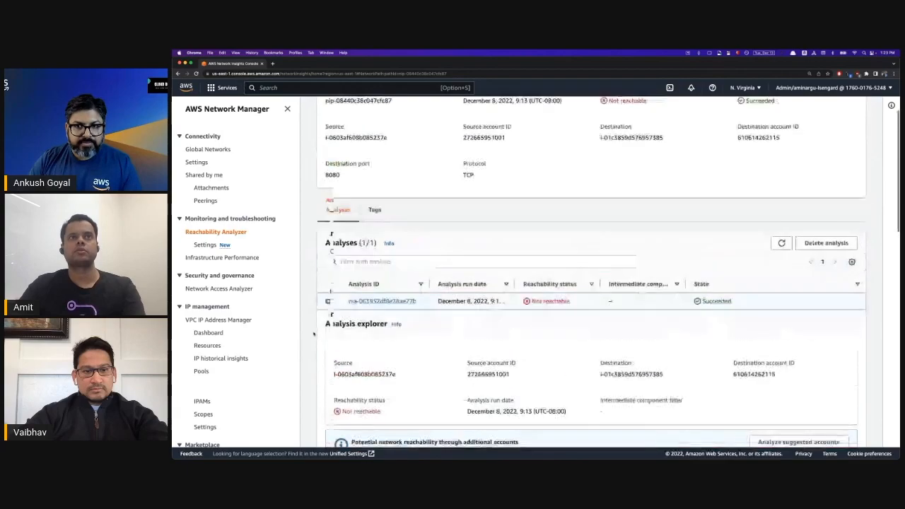
pyautogui.scroll(3)
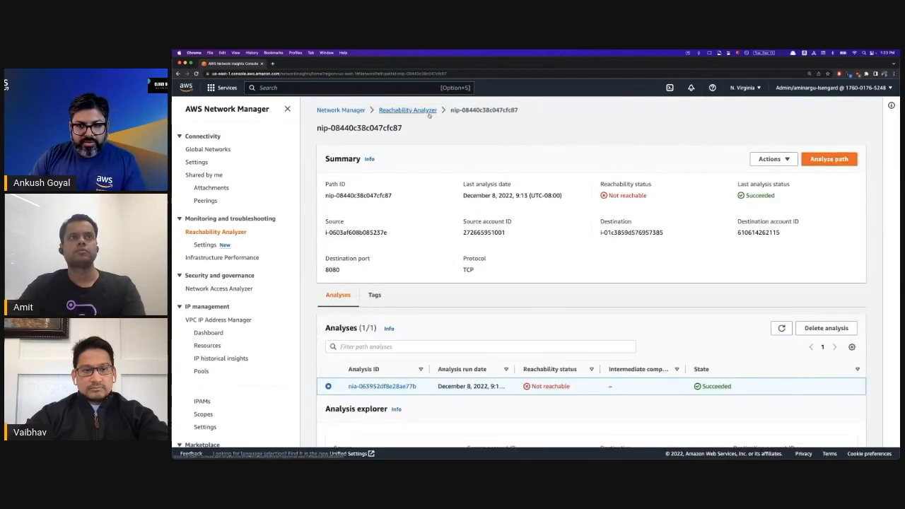
# Return to the paths list showing demo-blocked-path and demo-reachable-path.
pyautogui.click(408, 110)
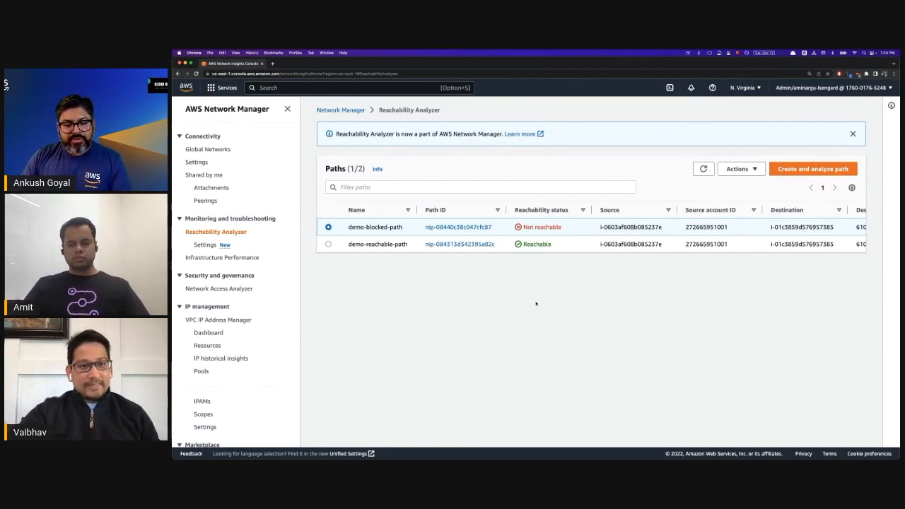
pyautogui.moveTo(581, 298)
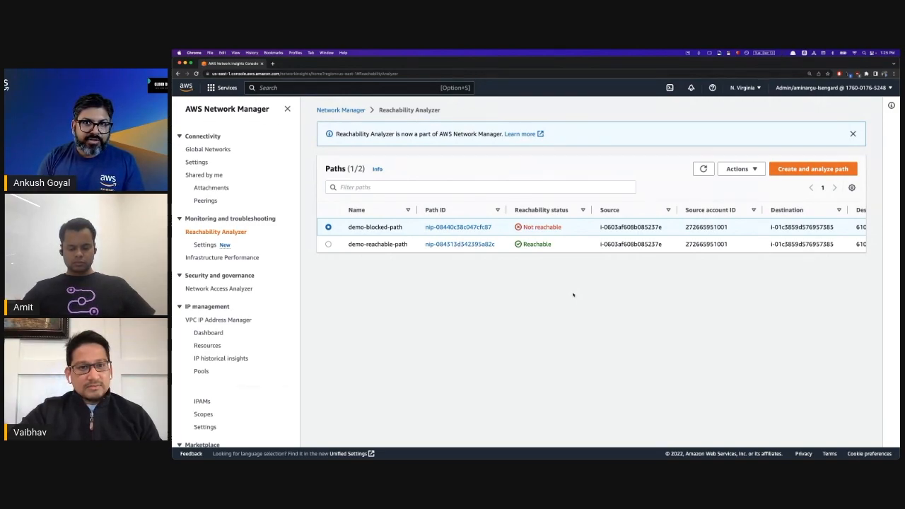
pyautogui.moveTo(581, 288)
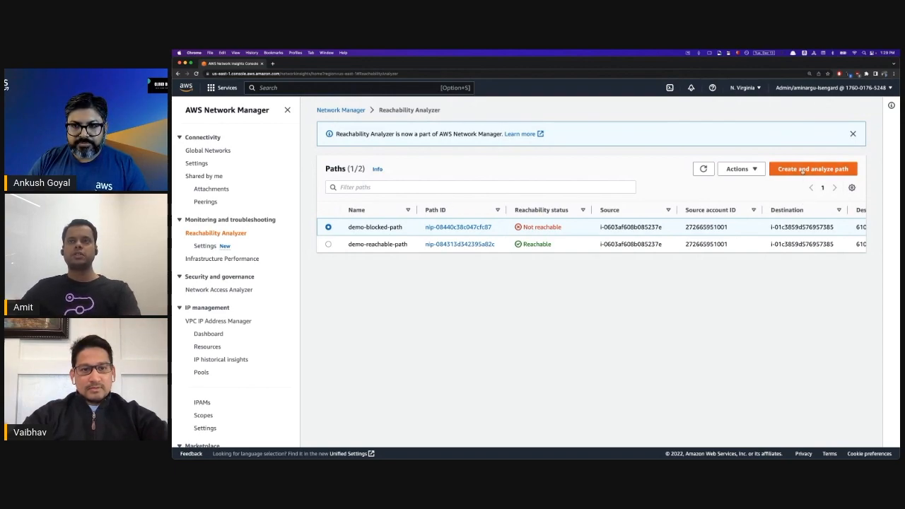
pyautogui.click(812, 168)
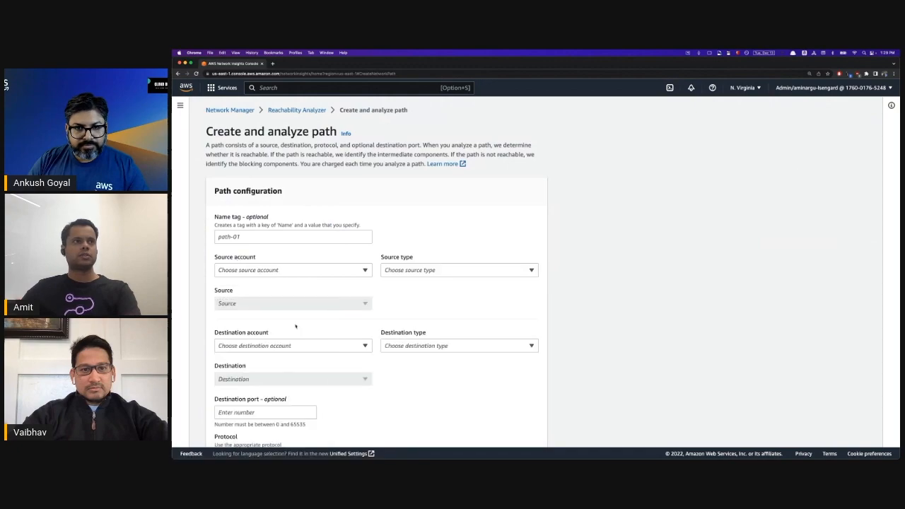
pyautogui.scroll(3)
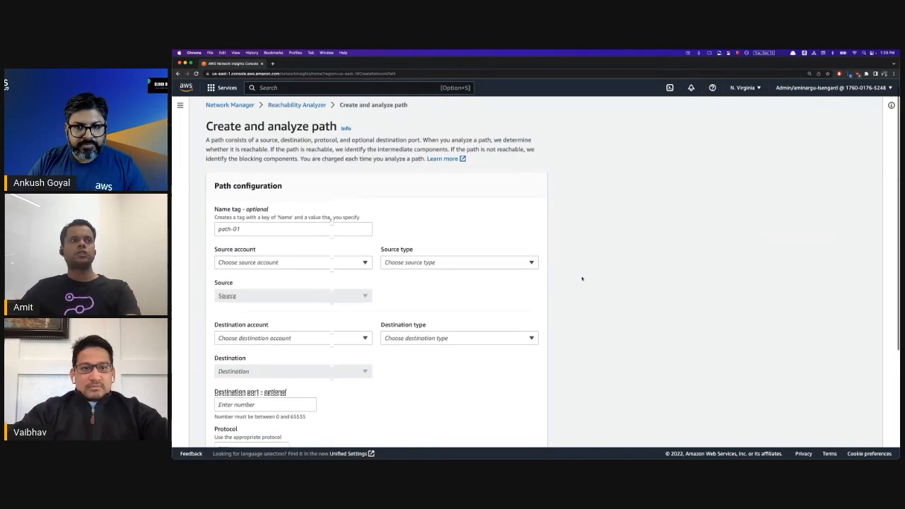
pyautogui.scroll(-3)
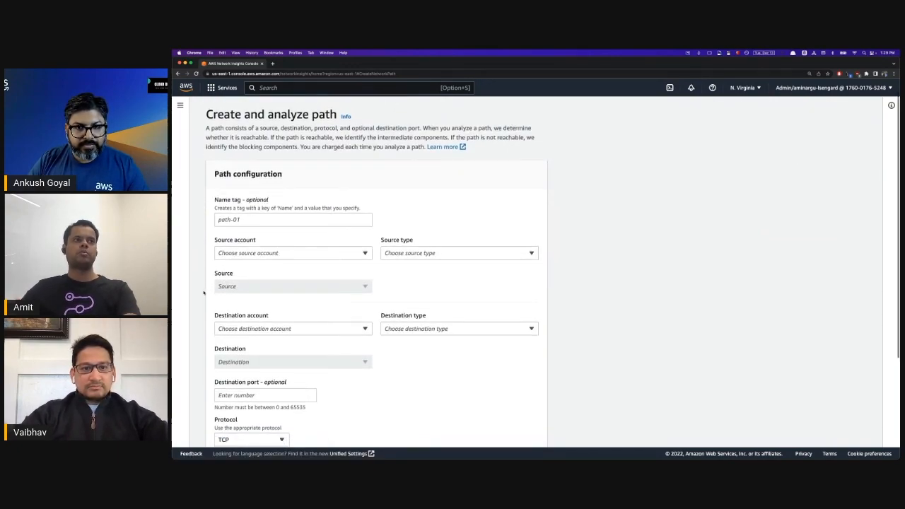
pyautogui.scroll(3)
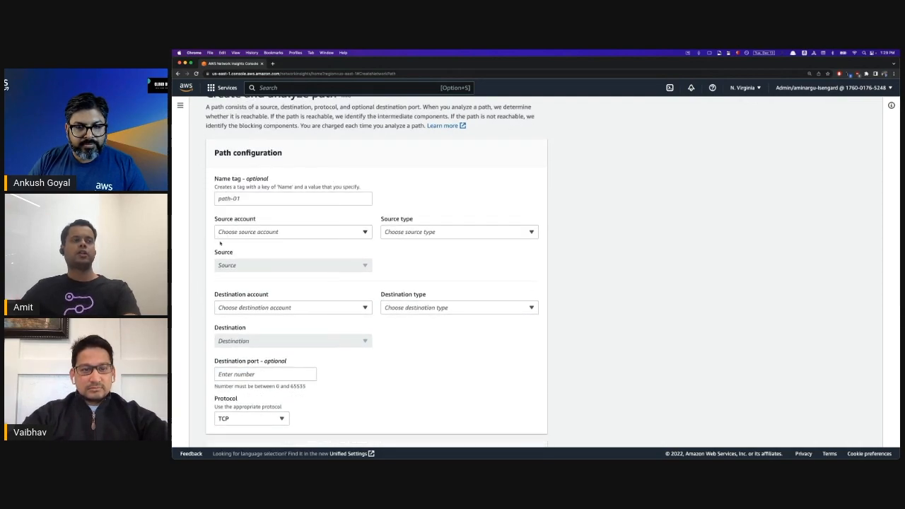
pyautogui.scroll(-3)
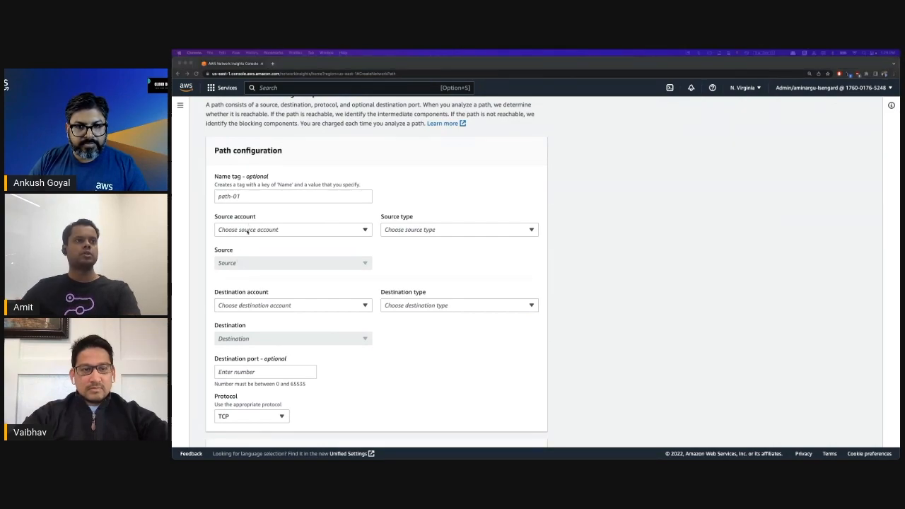
pyautogui.click(292, 230)
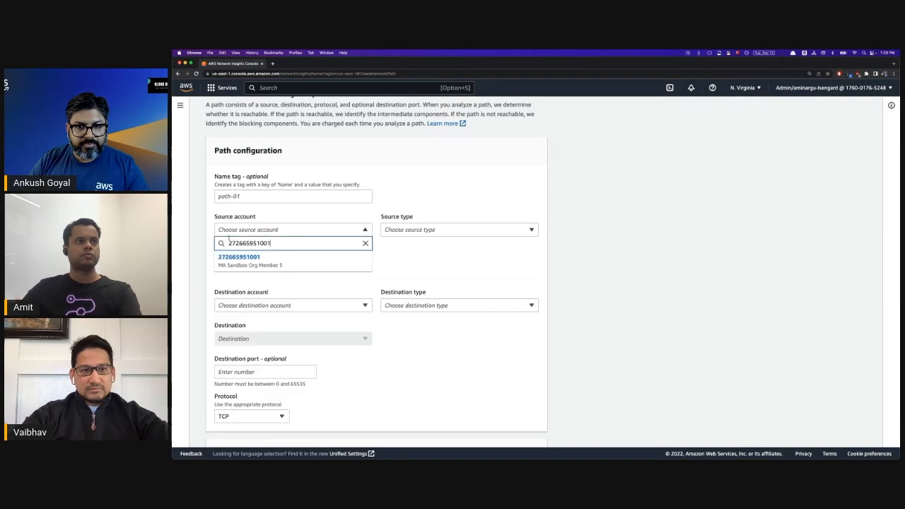
pyautogui.click(458, 229)
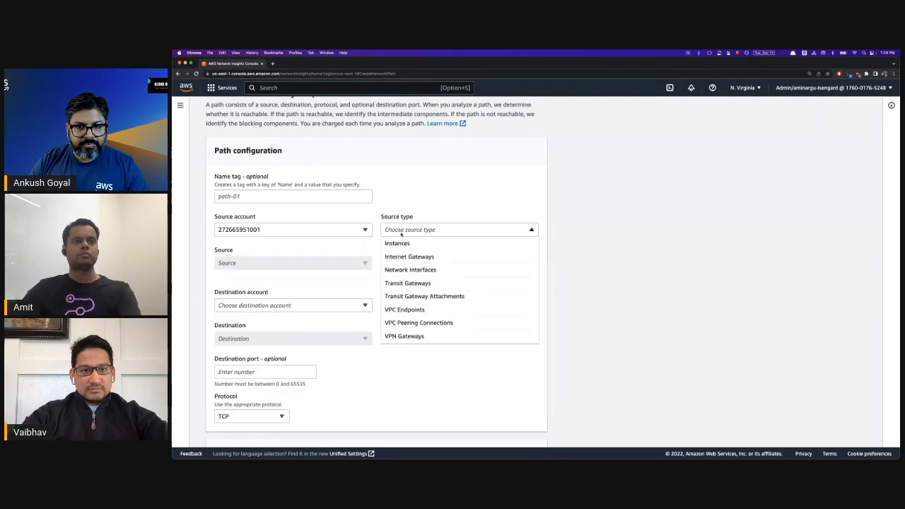
pyautogui.click(397, 242)
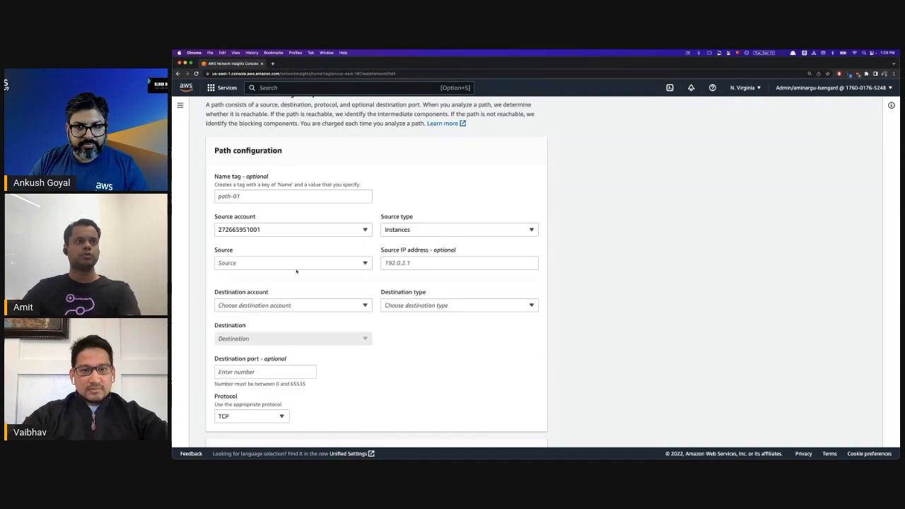
pyautogui.click(292, 262)
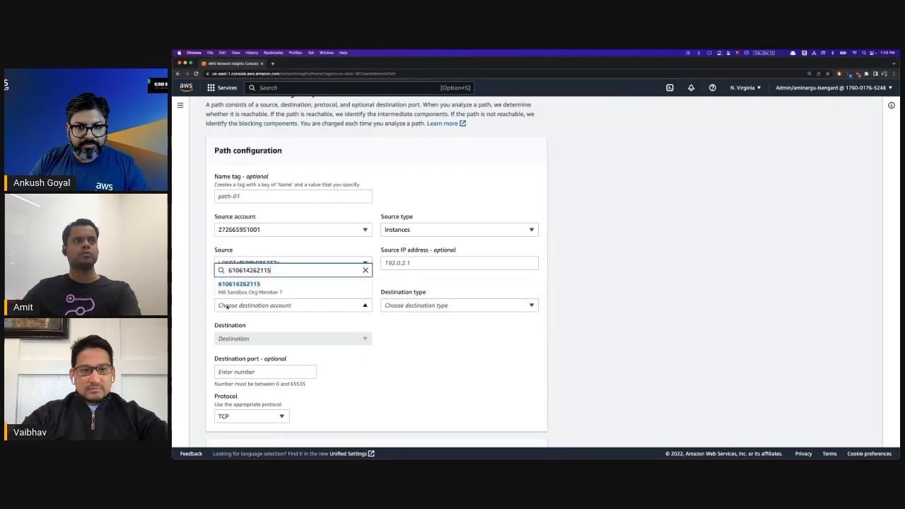
pyautogui.click(239, 284)
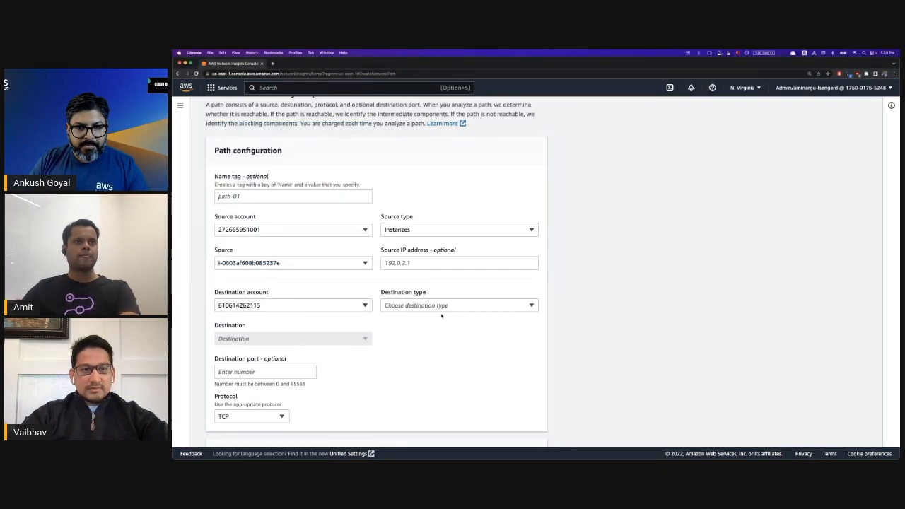
pyautogui.click(458, 305)
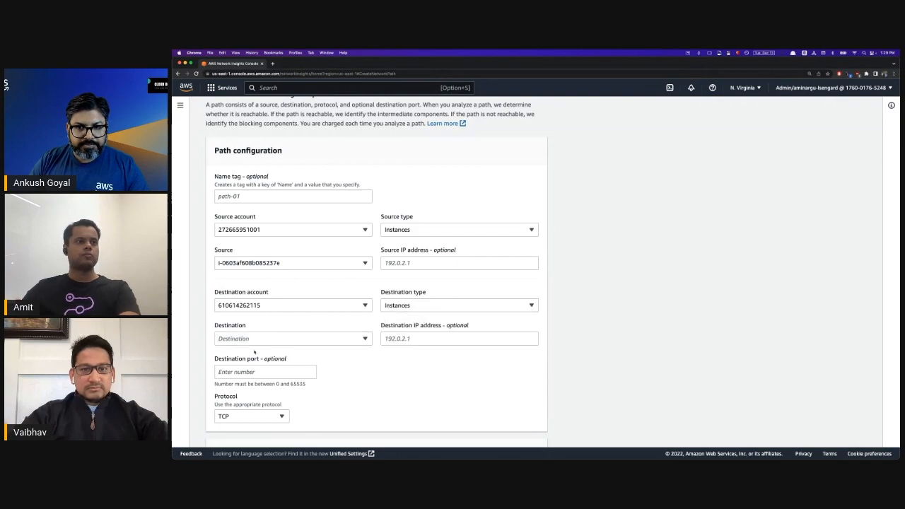
pyautogui.click(293, 338)
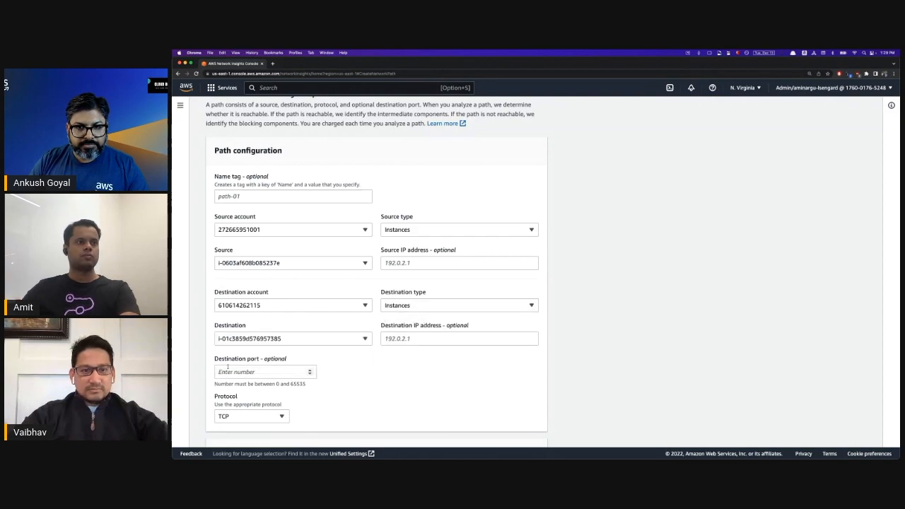
pyautogui.scroll(-3)
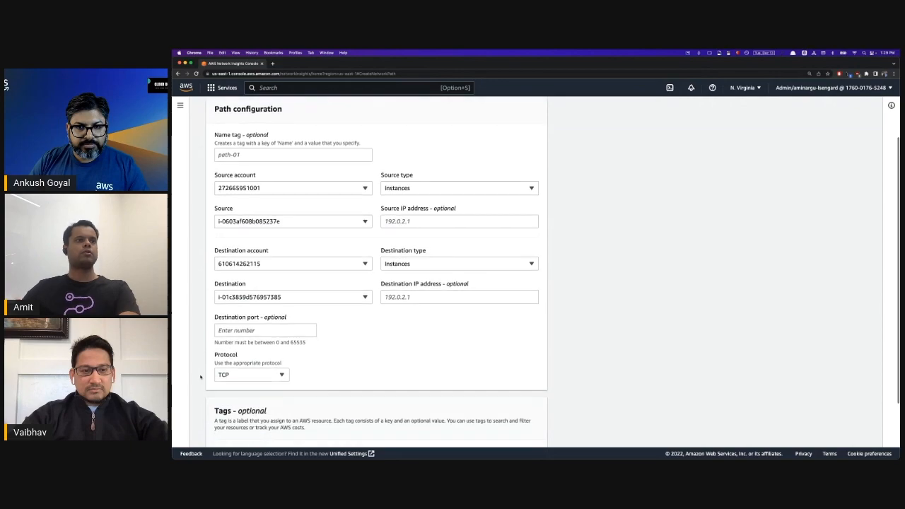
pyautogui.scroll(-3)
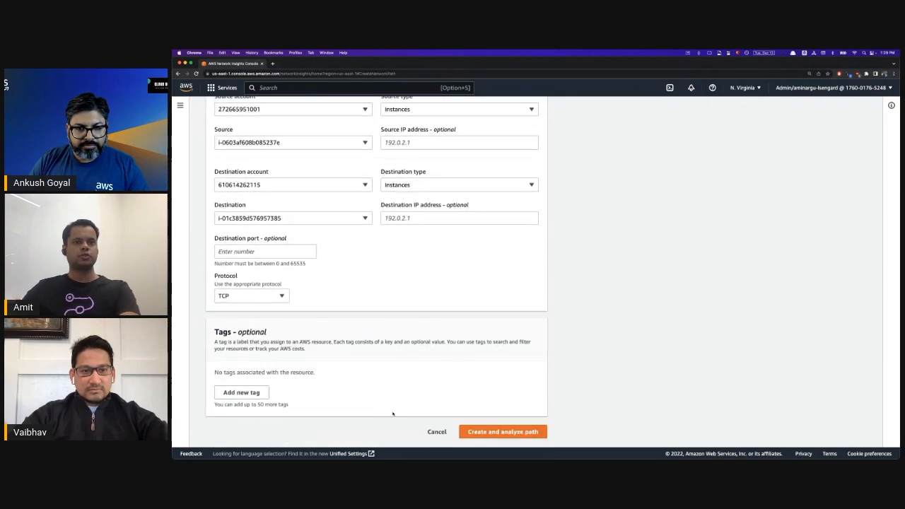
# Submit the cross-account instance path and refresh Analyses, showing the analysis still pending.
pyautogui.click(502, 431)
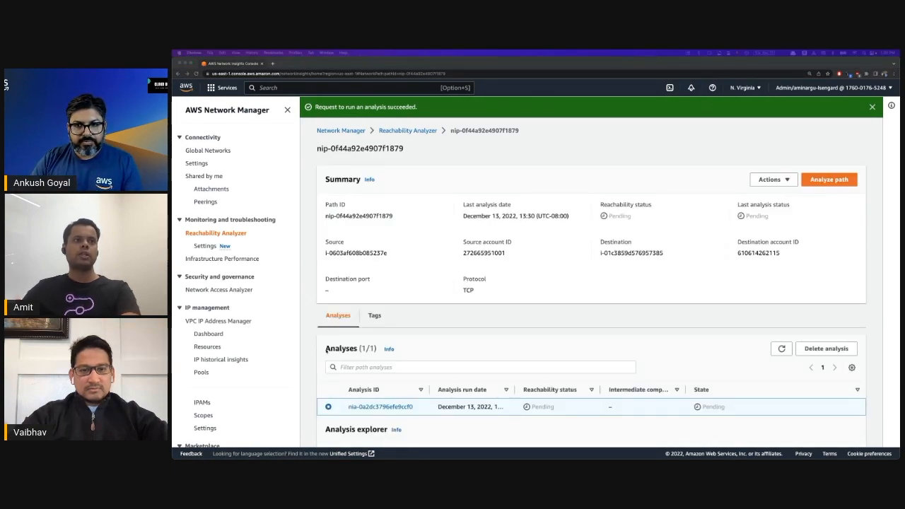
pyautogui.scroll(-3)
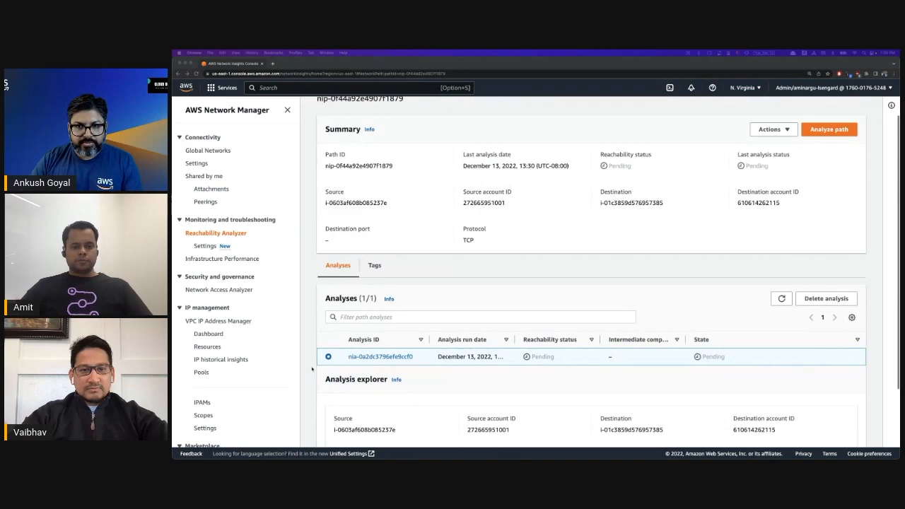
pyautogui.scroll(3)
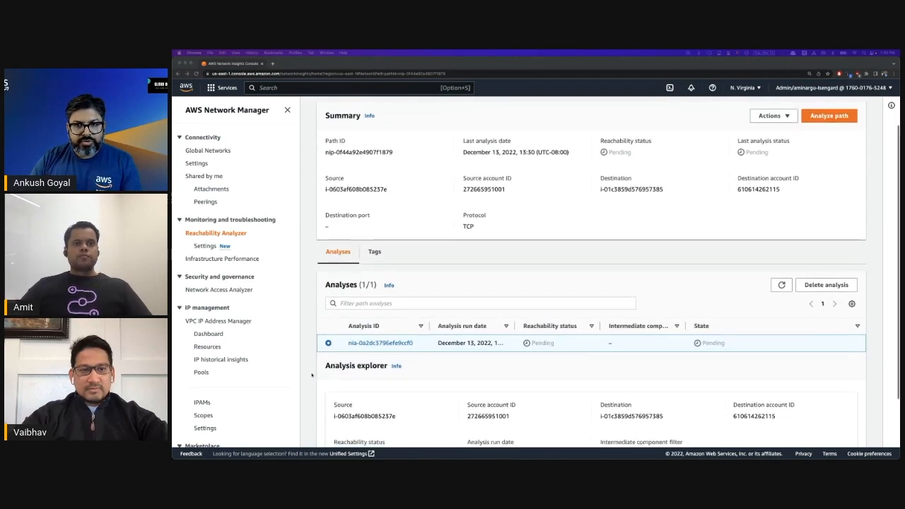
pyautogui.scroll(-3)
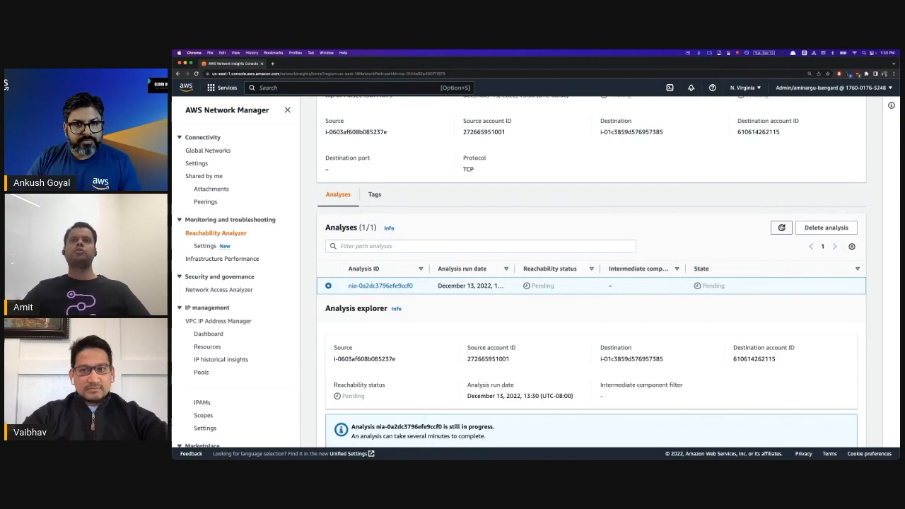
pyautogui.moveTo(745, 229)
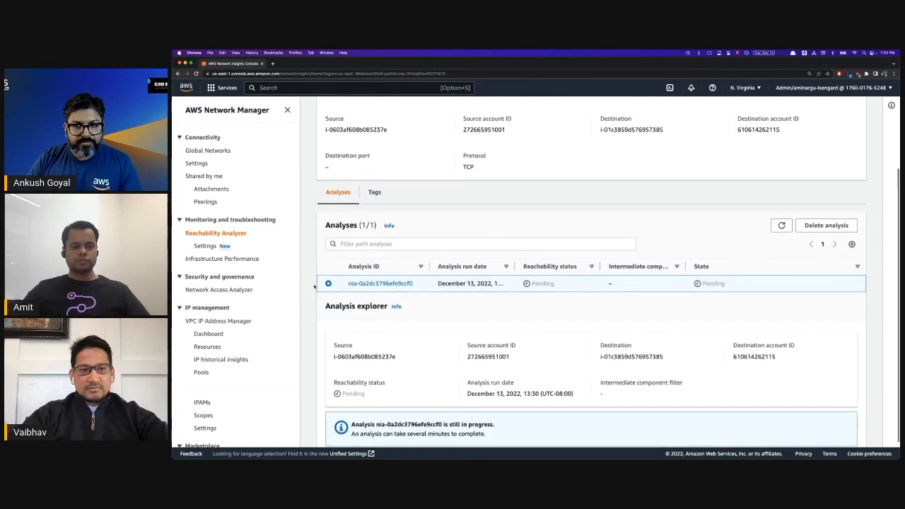
pyautogui.click(781, 225)
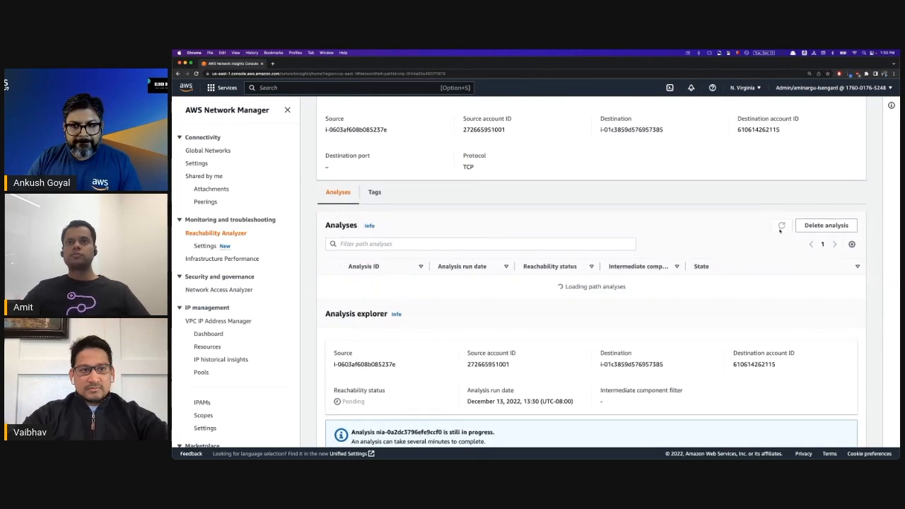